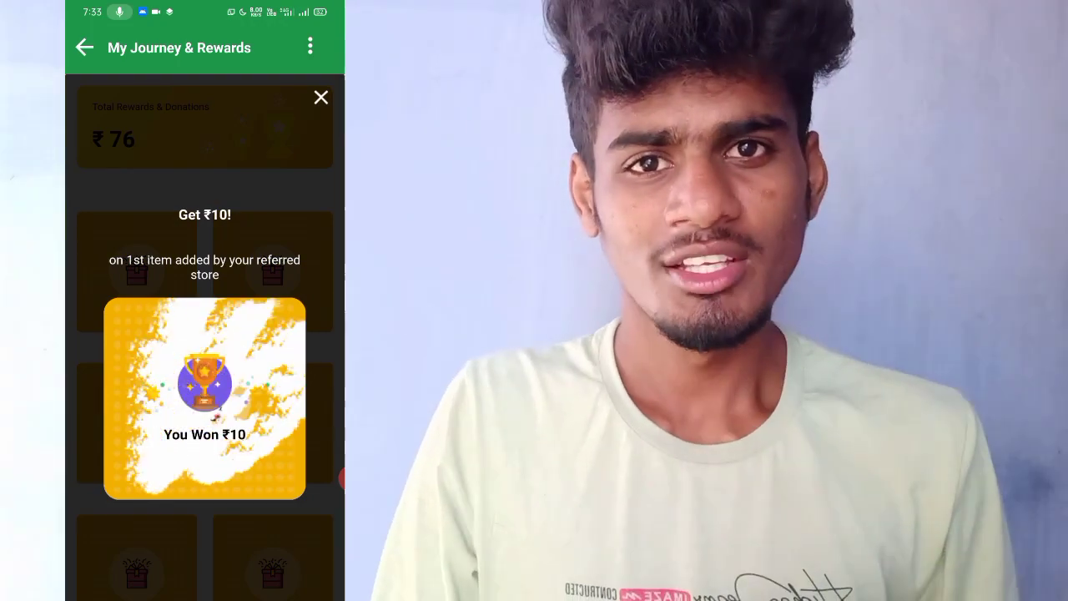
Close the first ₹10 win and scratch the next reward card to claim its ₹10
left_click(320, 97)
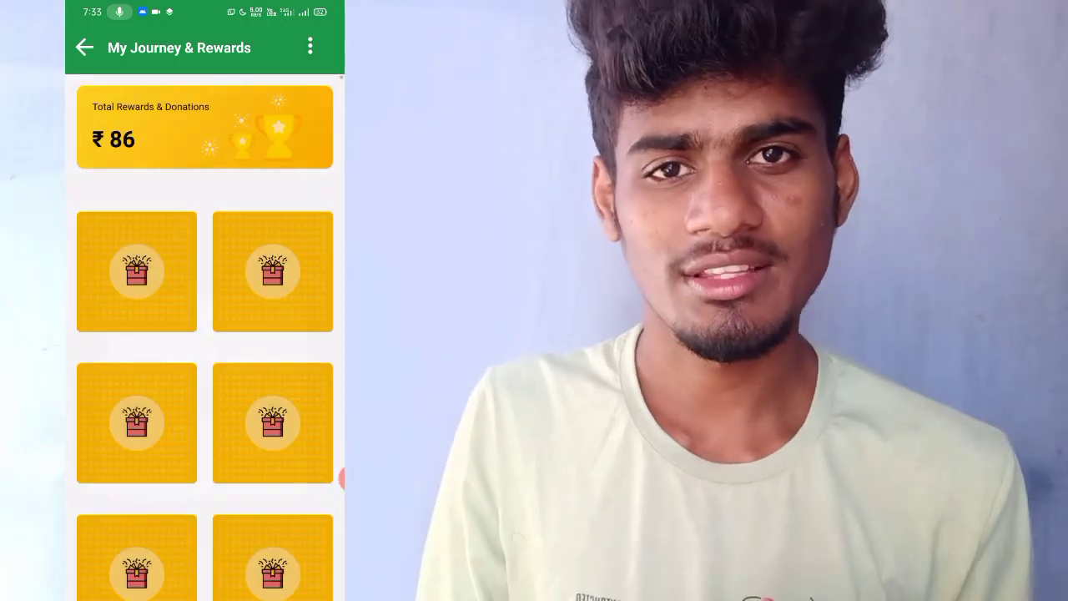
left_click(137, 271)
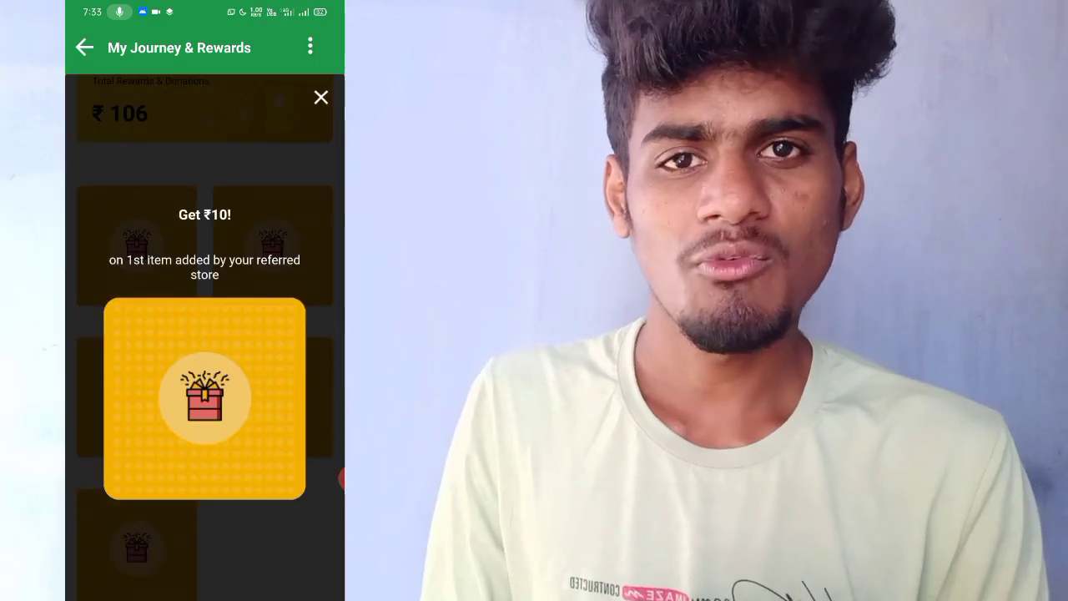
left_click(204, 397)
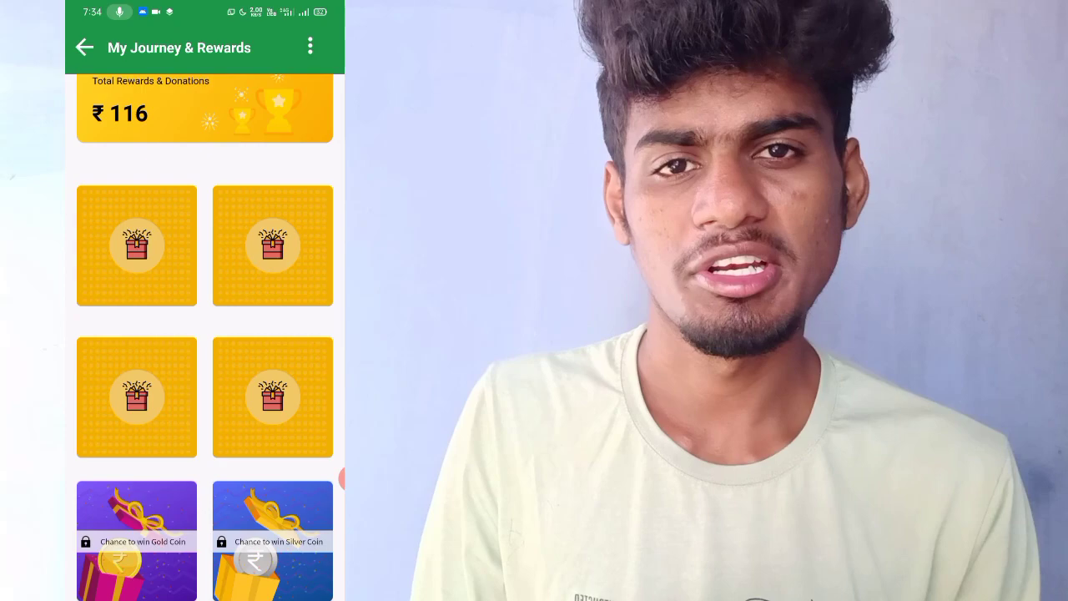
Scratch another card revealing ₹10, bringing total rewards to ₹156, then leave the rewards page
left_click(136, 246)
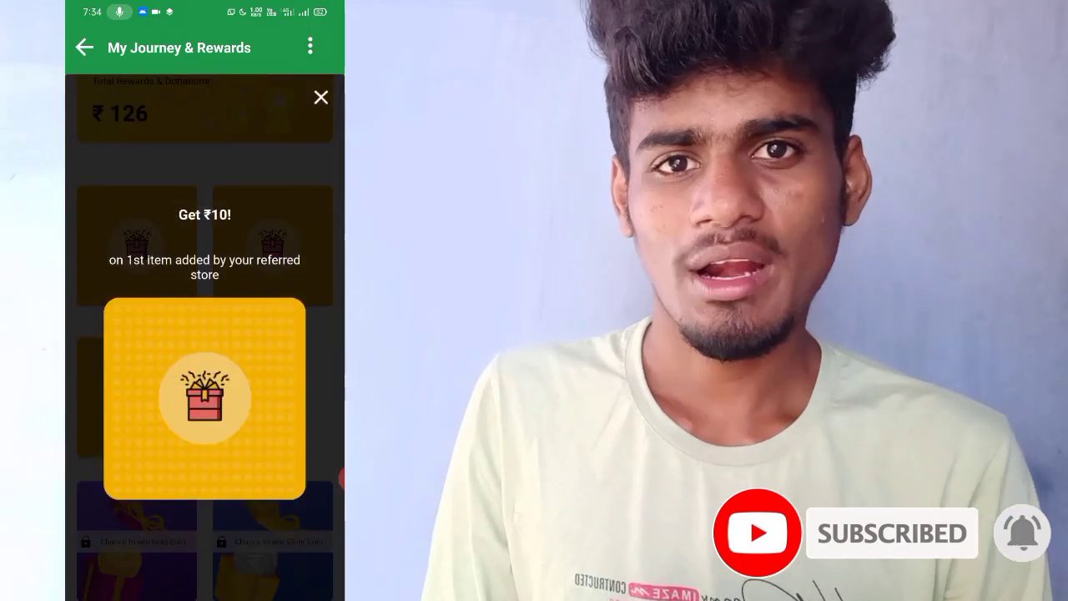
left_click(203, 397)
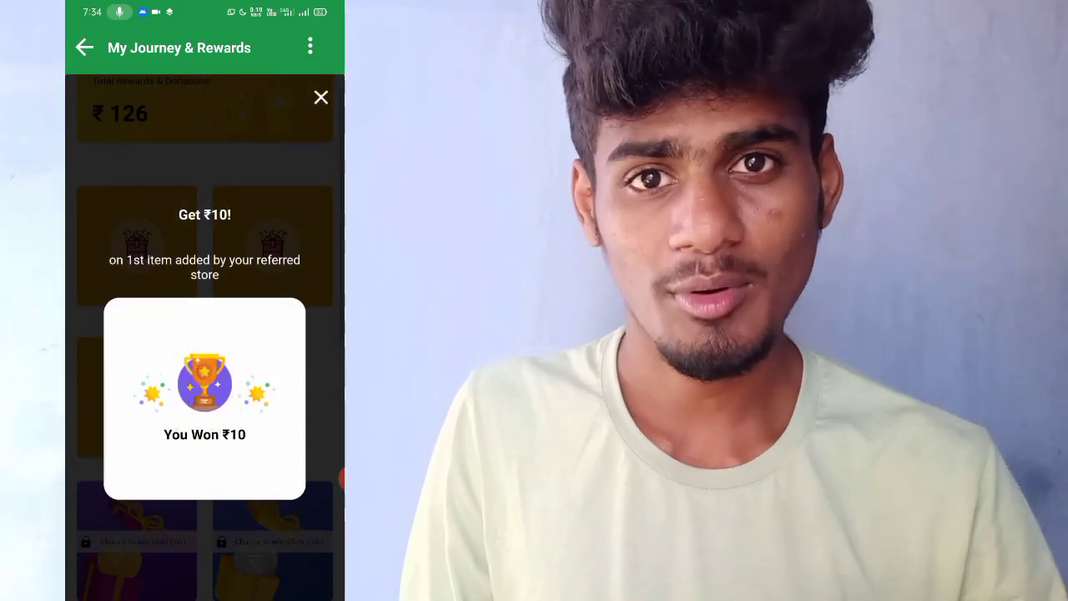
left_click(320, 97)
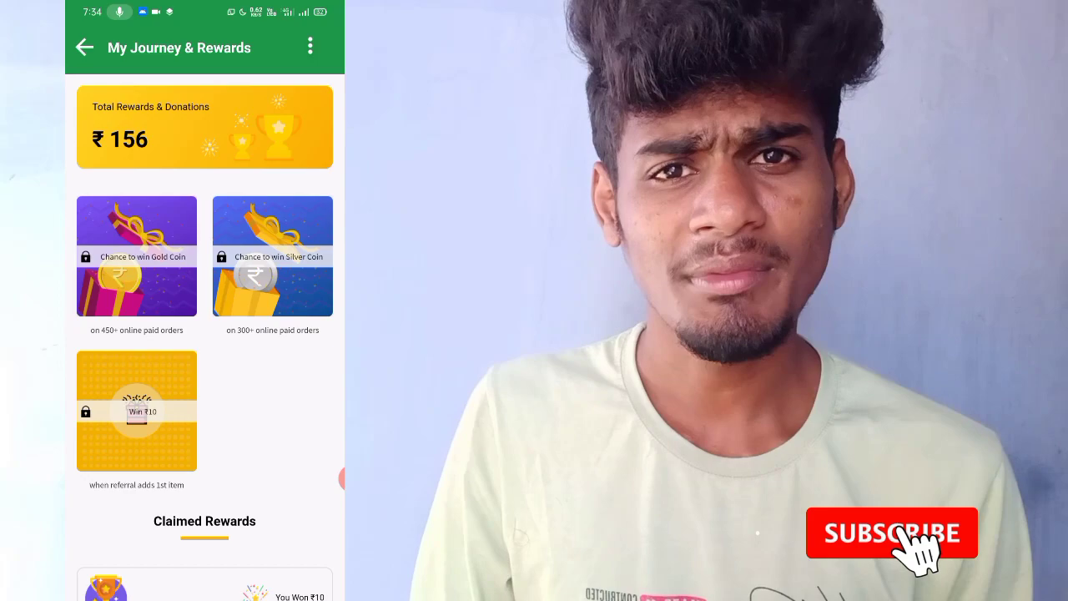
left_click(891, 535)
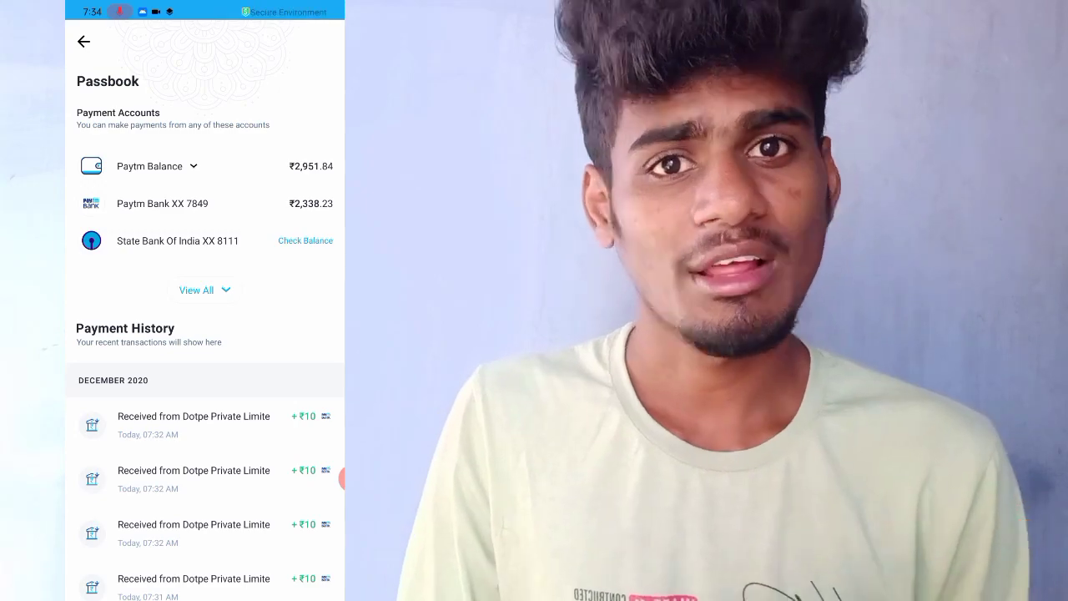
Return from the Dotpe ₹10 credits in Passbook to the Paytm home screen
left_click(83, 42)
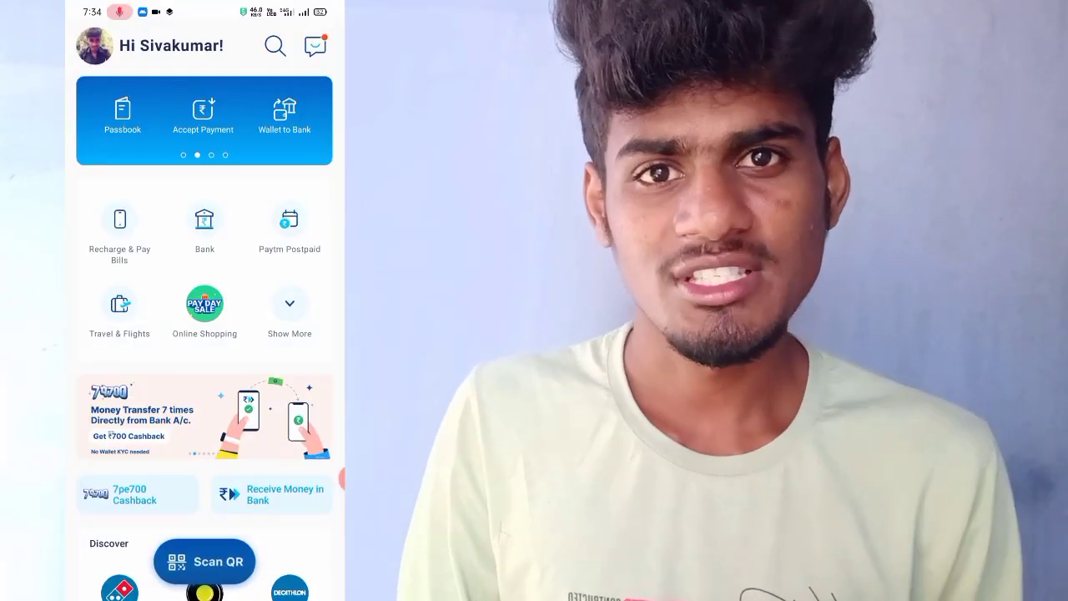
left_click(121, 113)
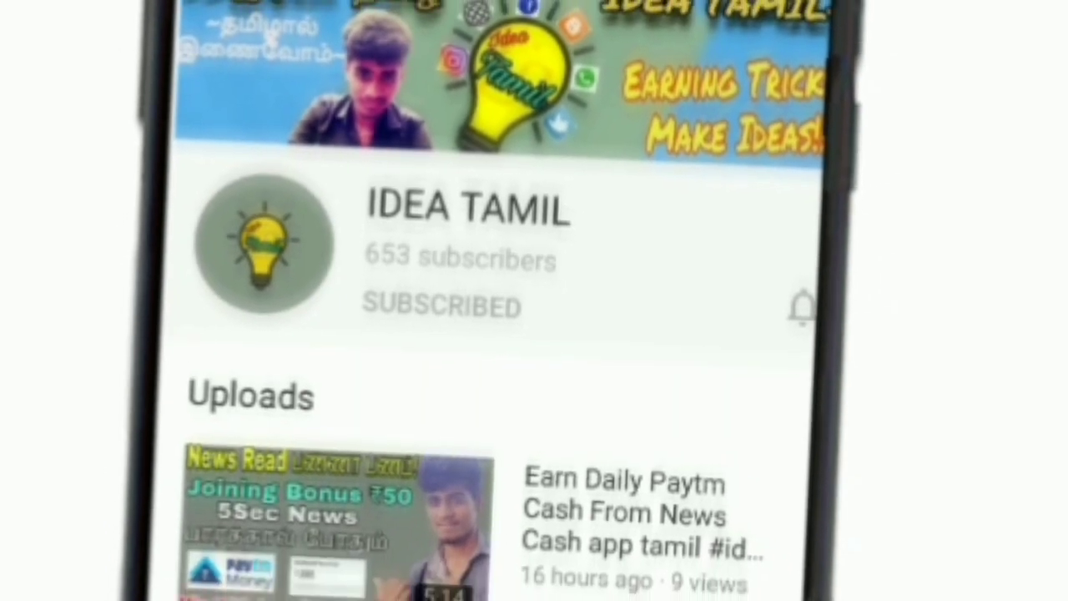
Subscribe to the IDEA TAMIL channel with All notifications enabled
left_click(799, 307)
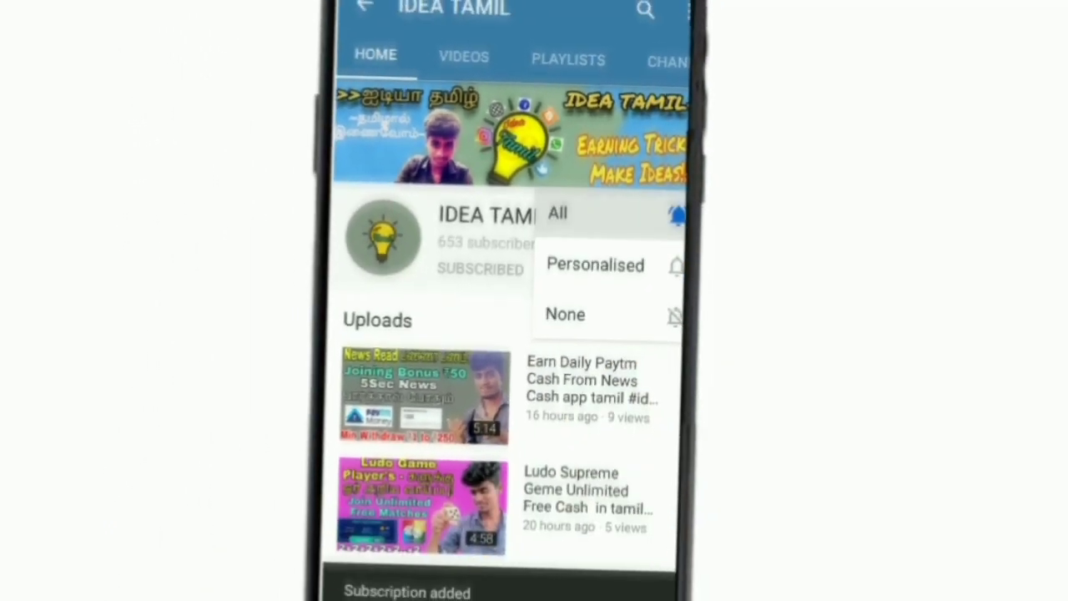
left_click(558, 214)
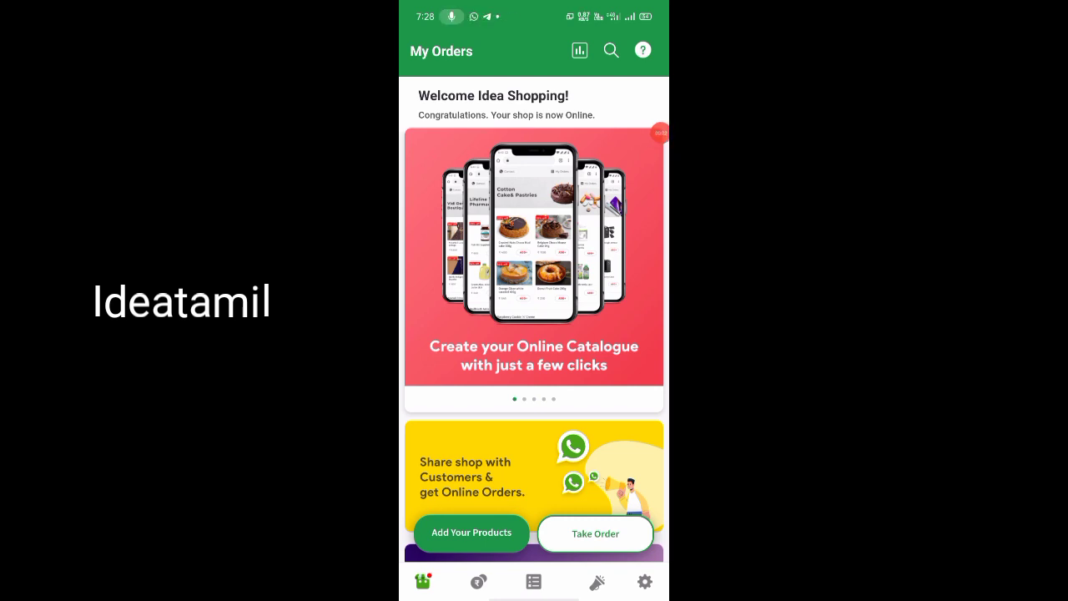
scroll("down", 3)
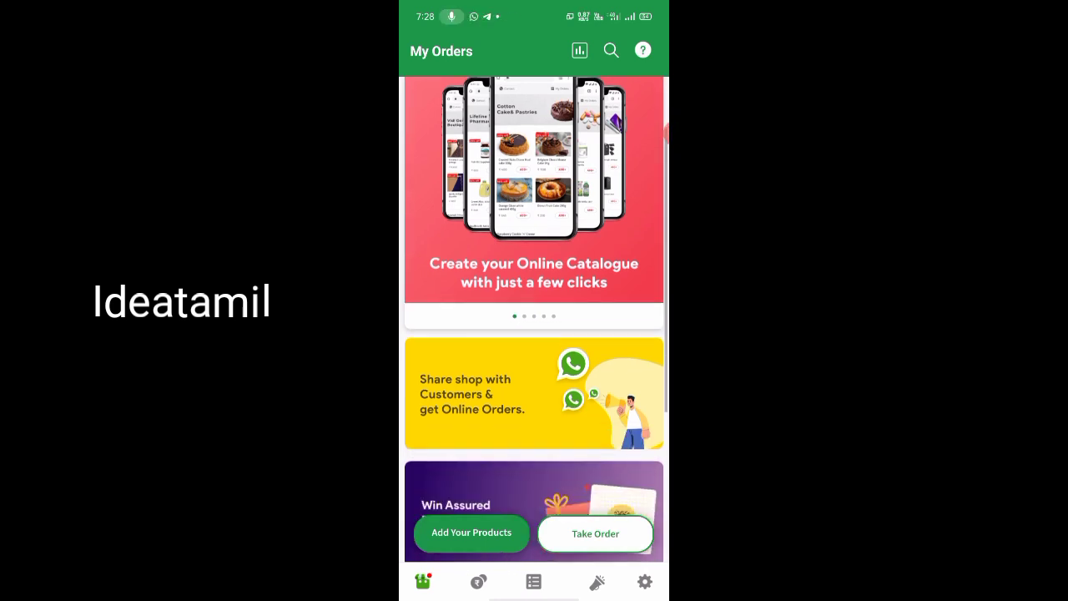
scroll("down", 3)
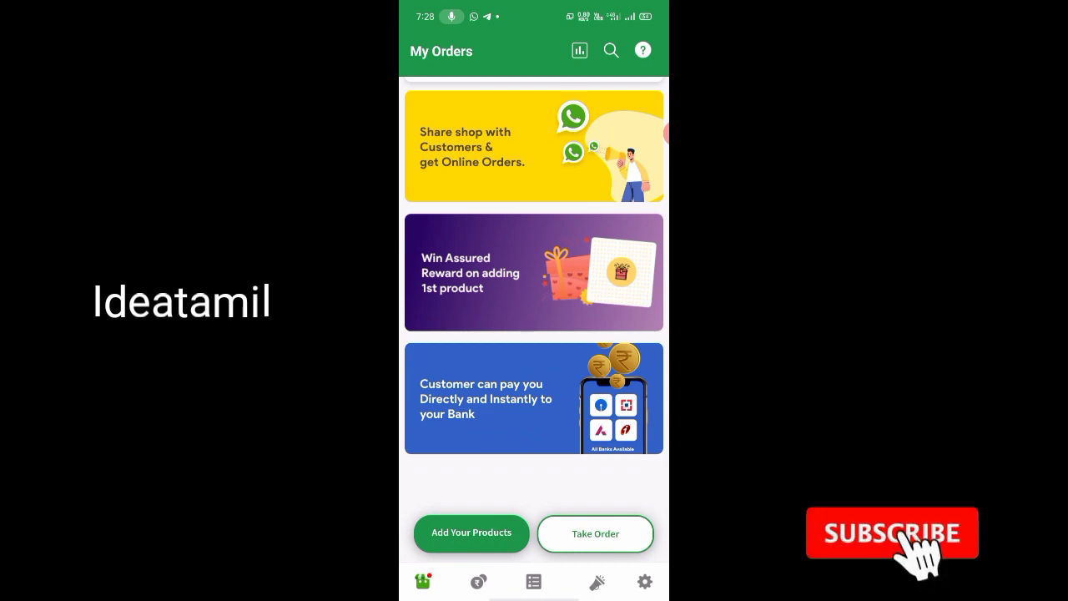
left_click(892, 535)
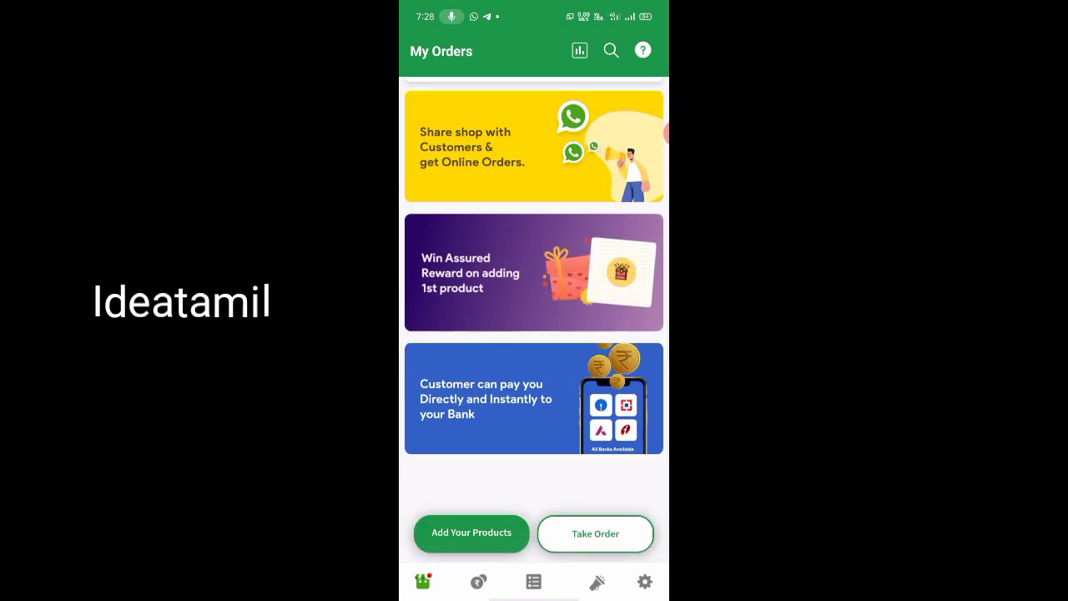
Reach My Rewards from shop Settings and scroll down to Claimed Rewards
left_click(644, 581)
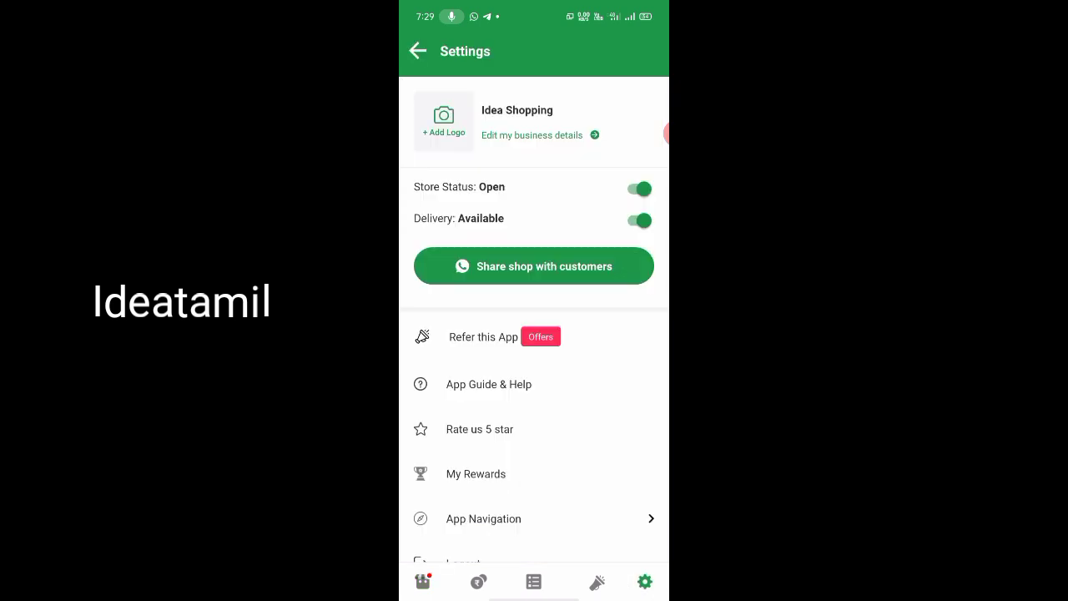
left_click(476, 475)
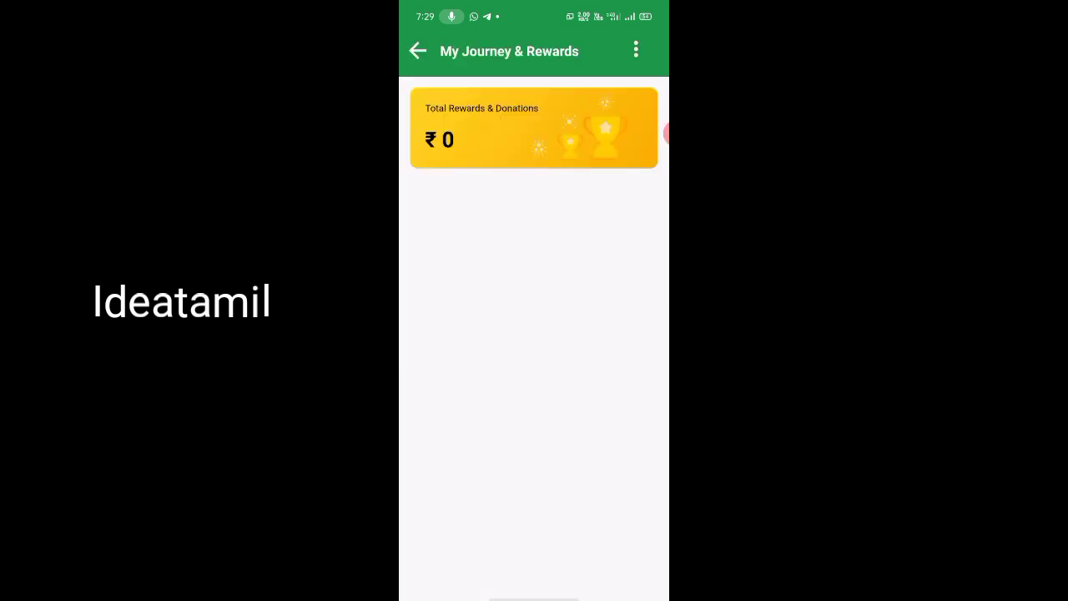
scroll("down", 3)
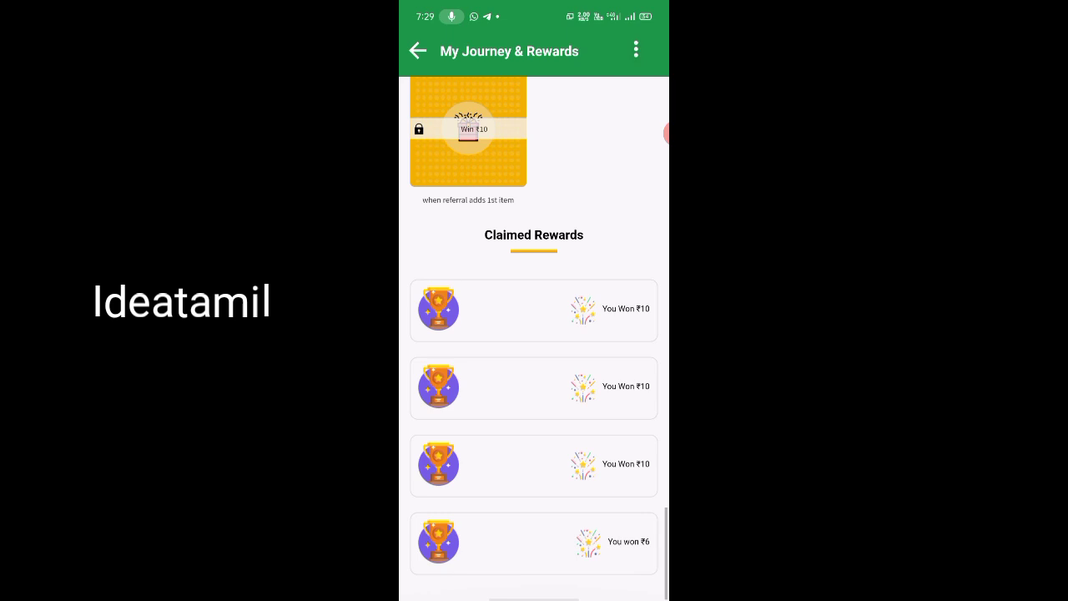
scroll("down", 3)
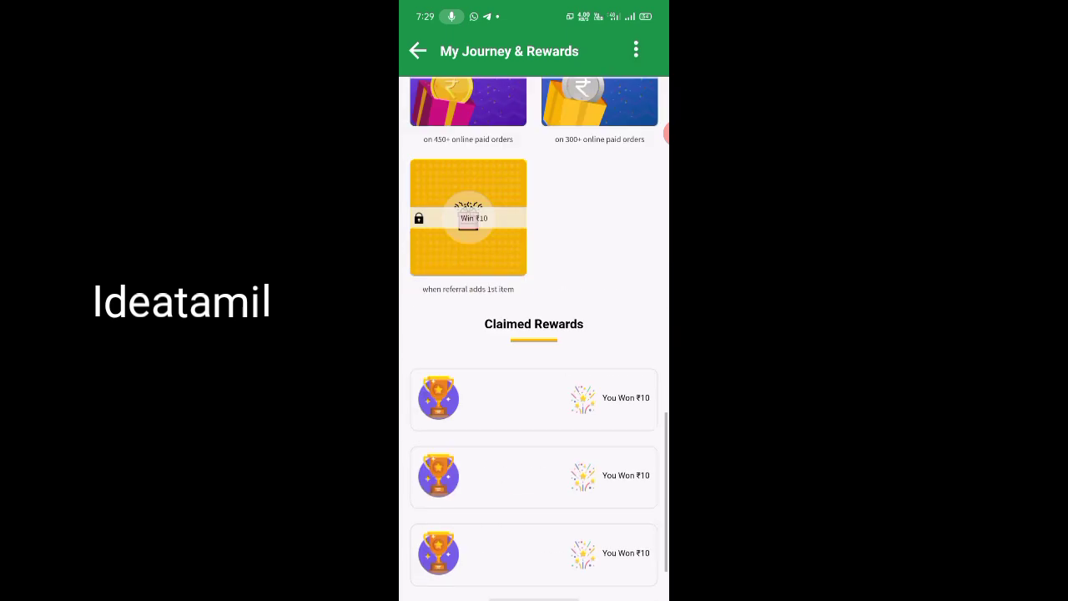
scroll("down", 3)
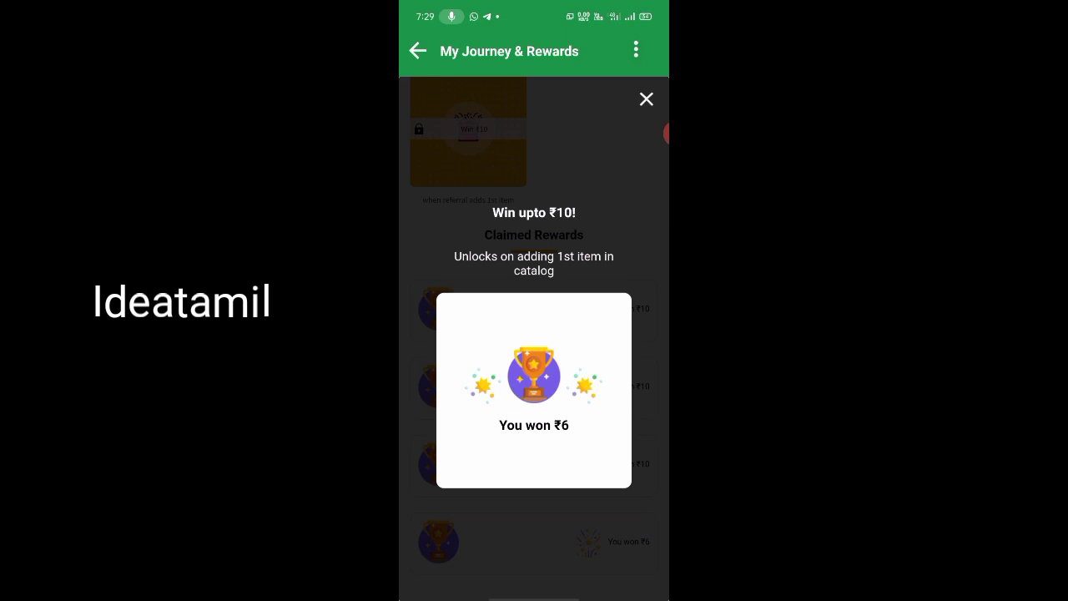
View the claimed ₹6 and ₹10 rewards, closing each popup
left_click(646, 98)
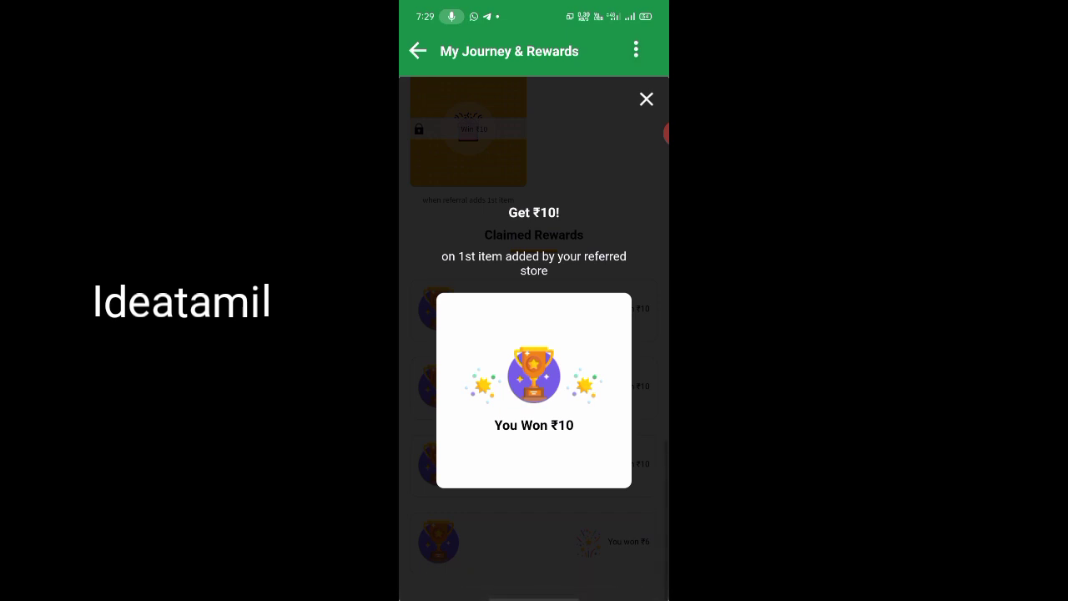
left_click(646, 98)
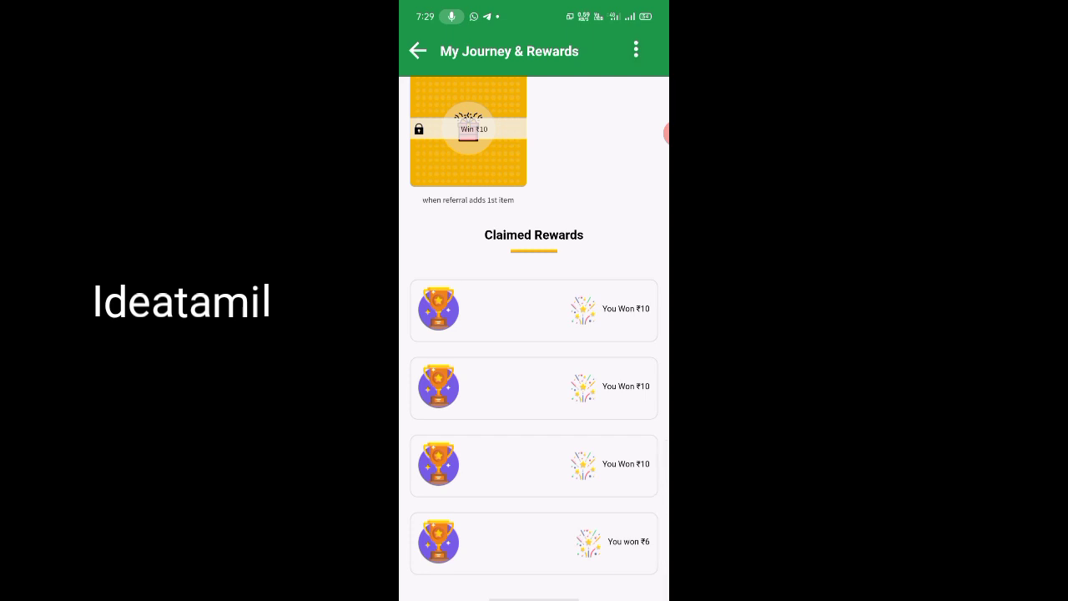
Scroll through the unscratched gift cards and switch to the Paytm app
scroll("down", 3)
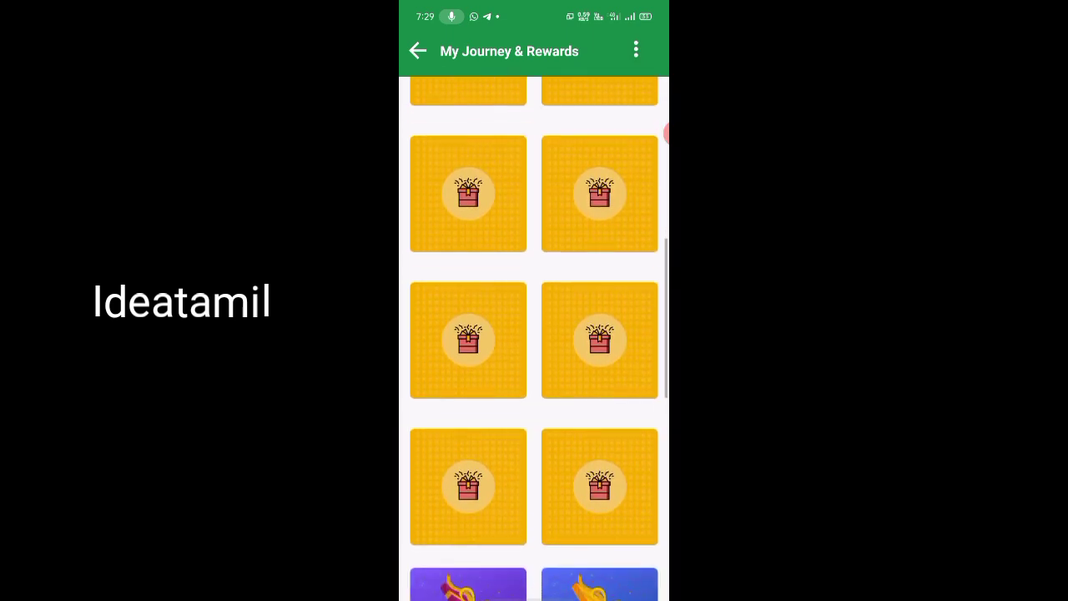
scroll("up", 3)
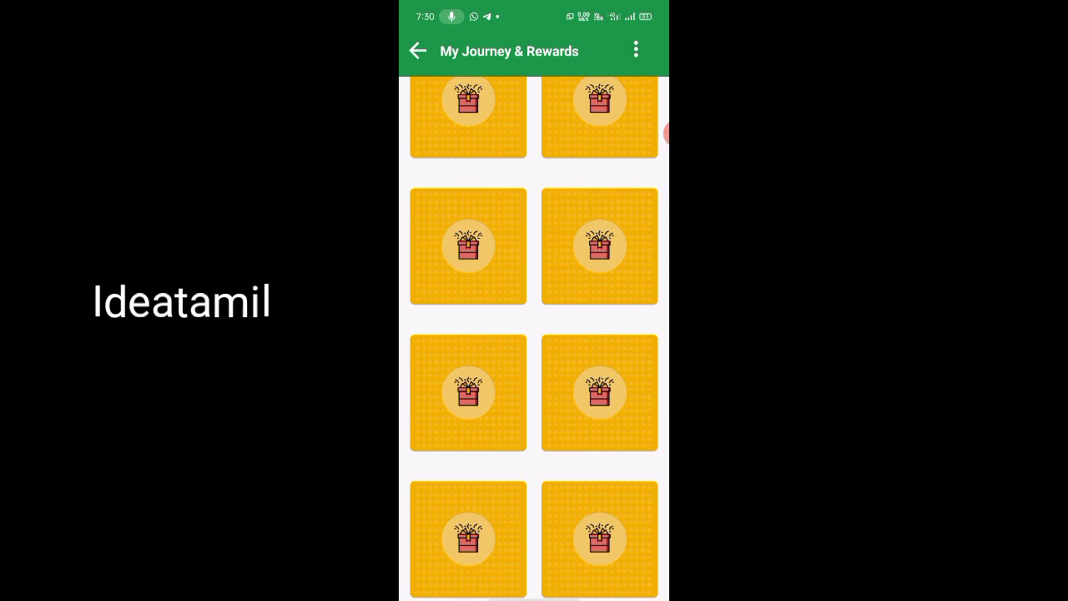
left_click(417, 50)
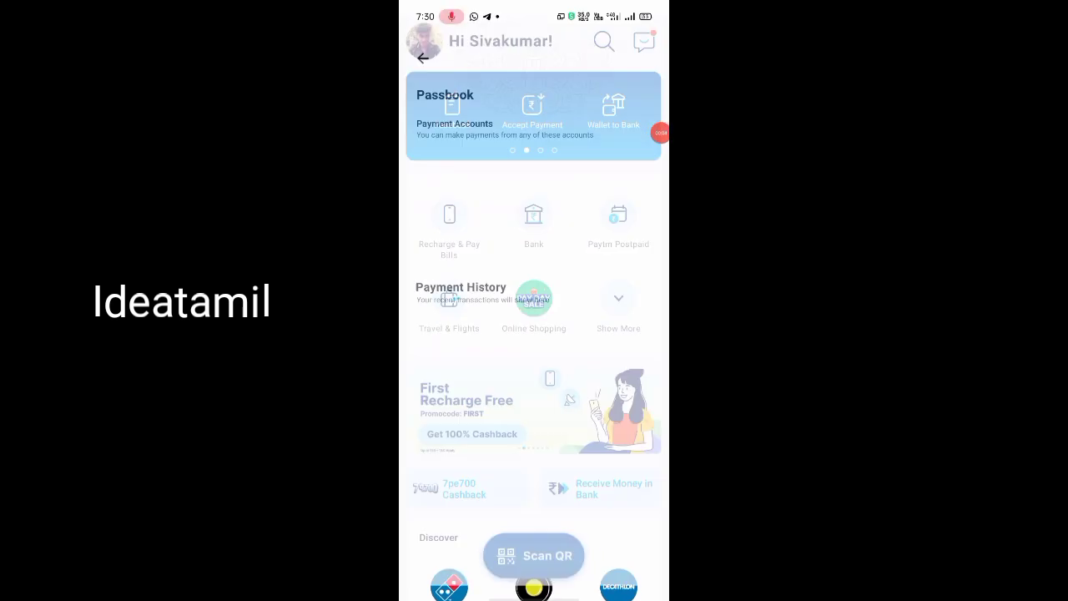
View Paytm passbook history with ₹10 Dotpe credits, then return to DotPe rewards showing ₹36
left_click(618, 309)
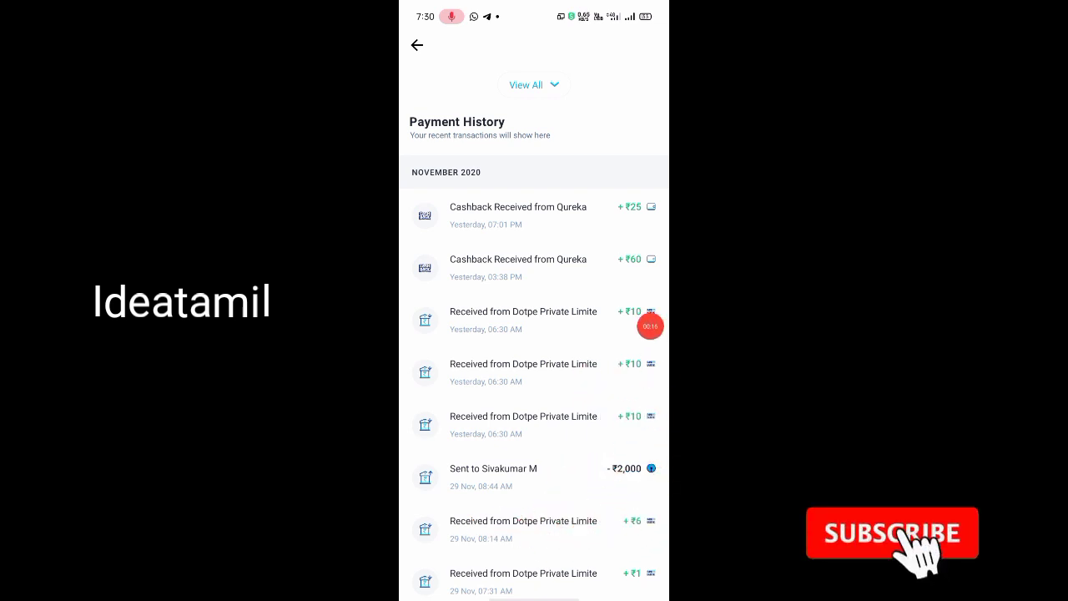
left_click(892, 534)
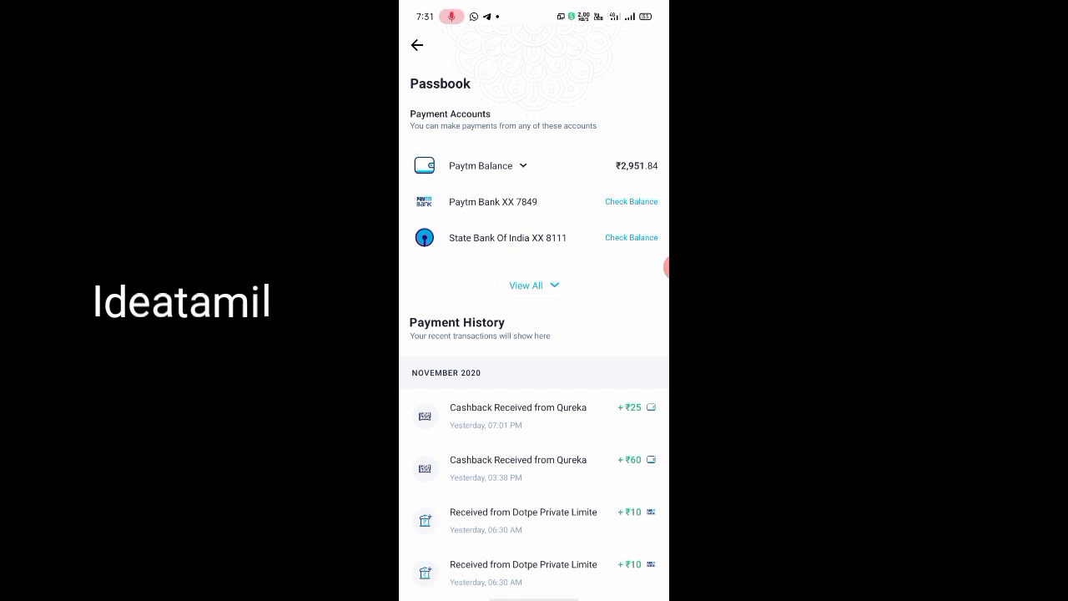
left_click(631, 200)
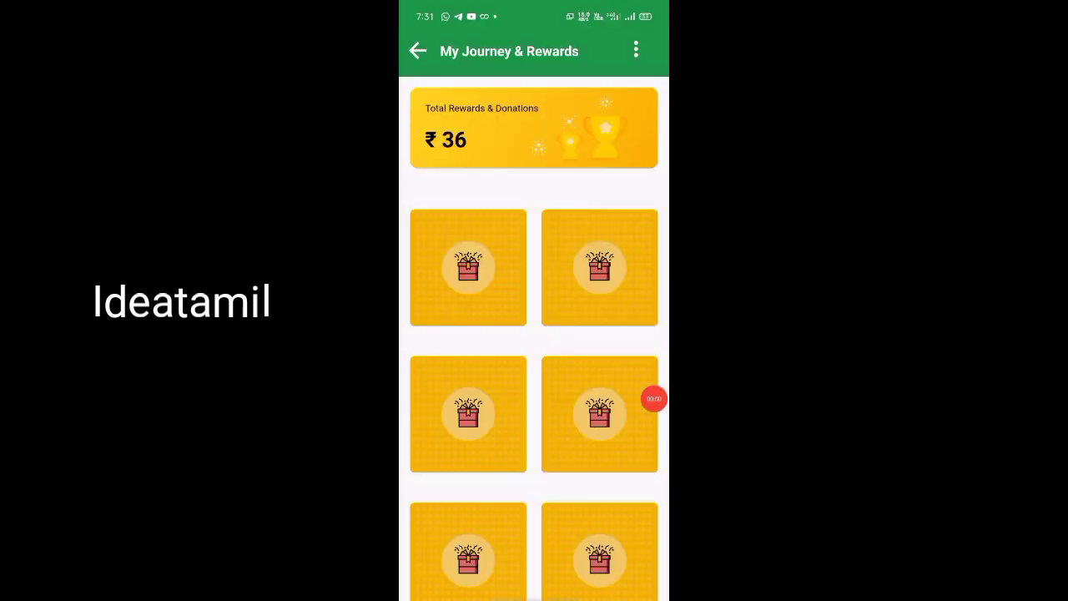
Scroll the reward card grid to the unscratched ₹10 card for the referred store's first item
scroll("down", 3)
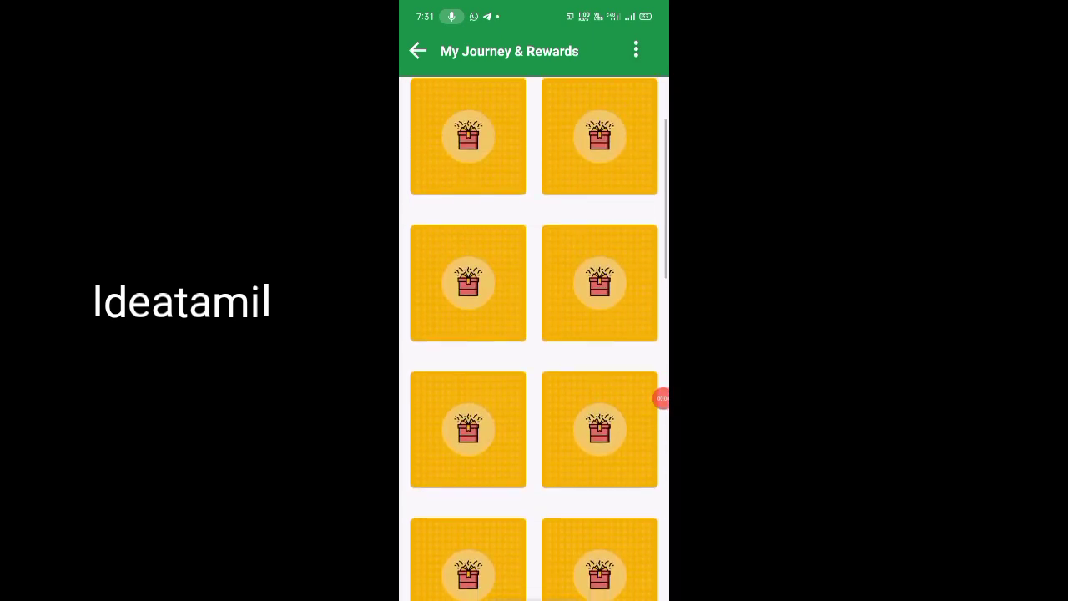
scroll("down", 3)
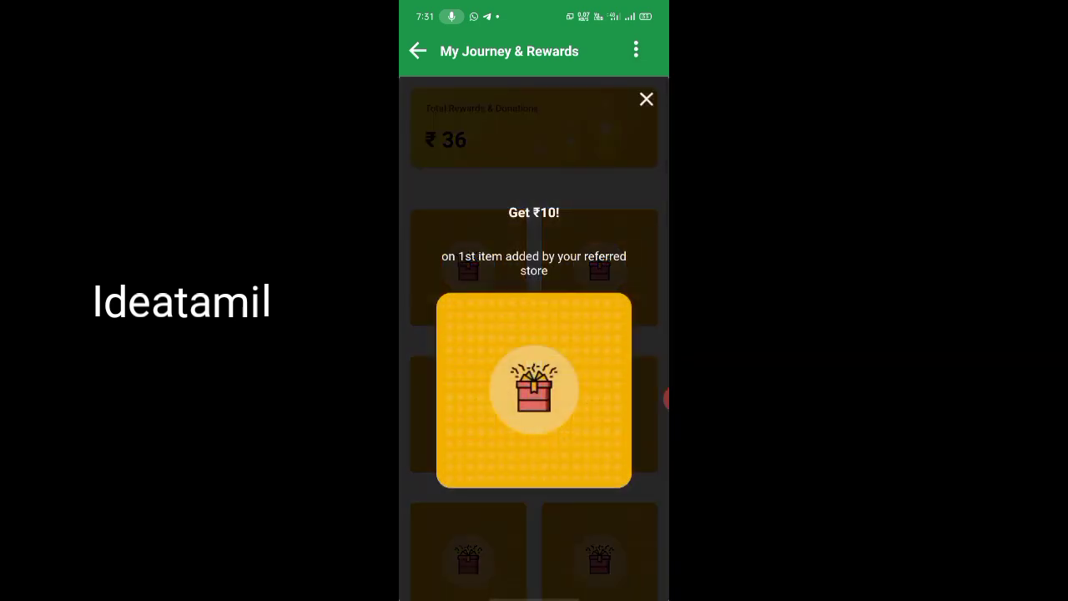
Scratch the open card to reveal 'You Won ₹10' and close the popup
left_click(534, 391)
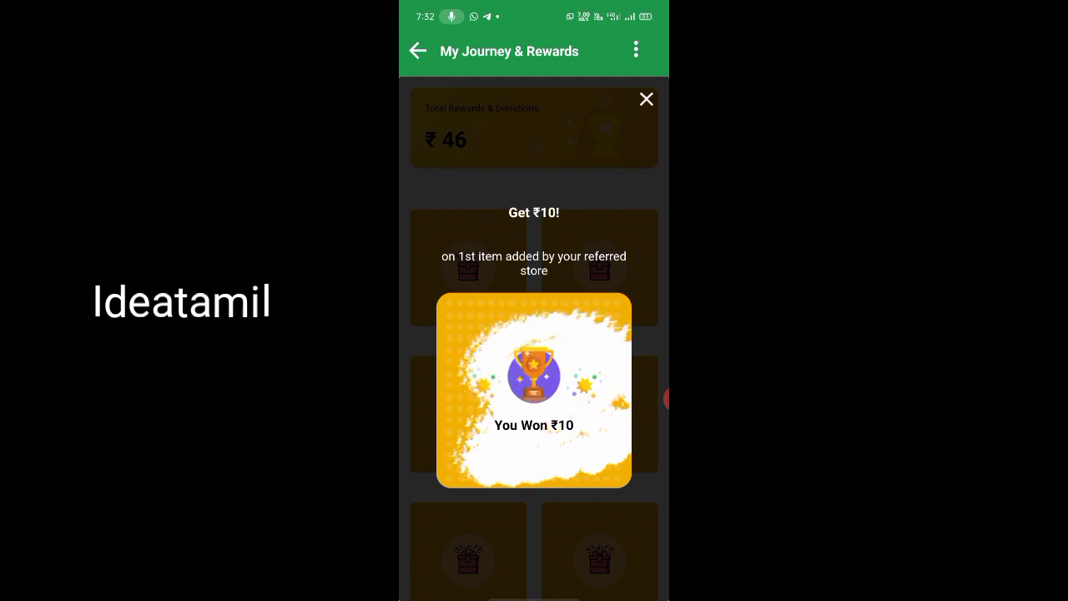
left_click(646, 99)
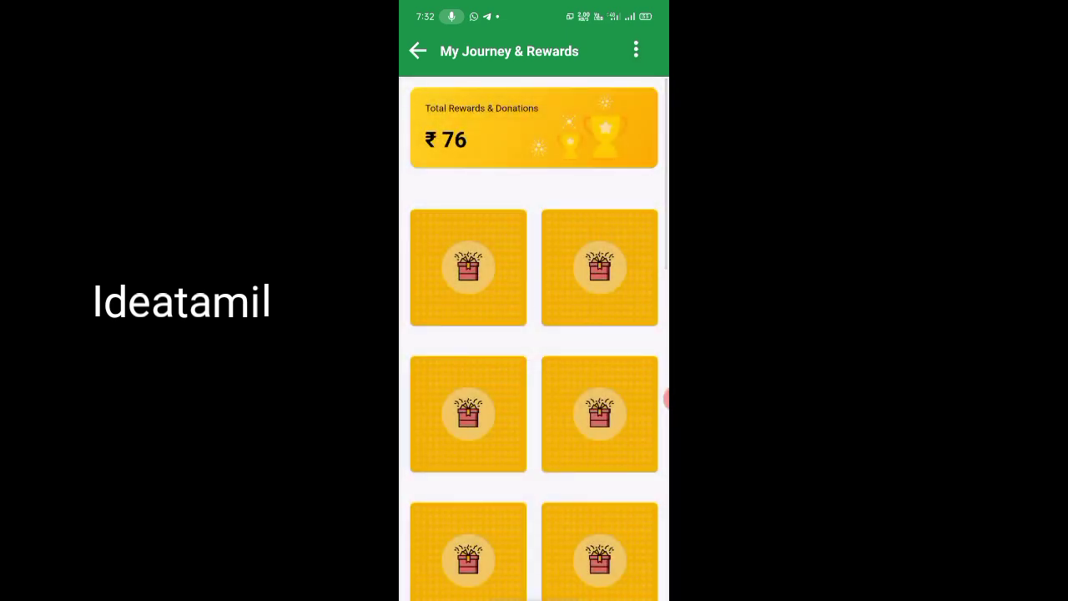
Reach the Digital Showroom onboarding screen offering a free WhatsApp store with Start Now
scroll("down", 3)
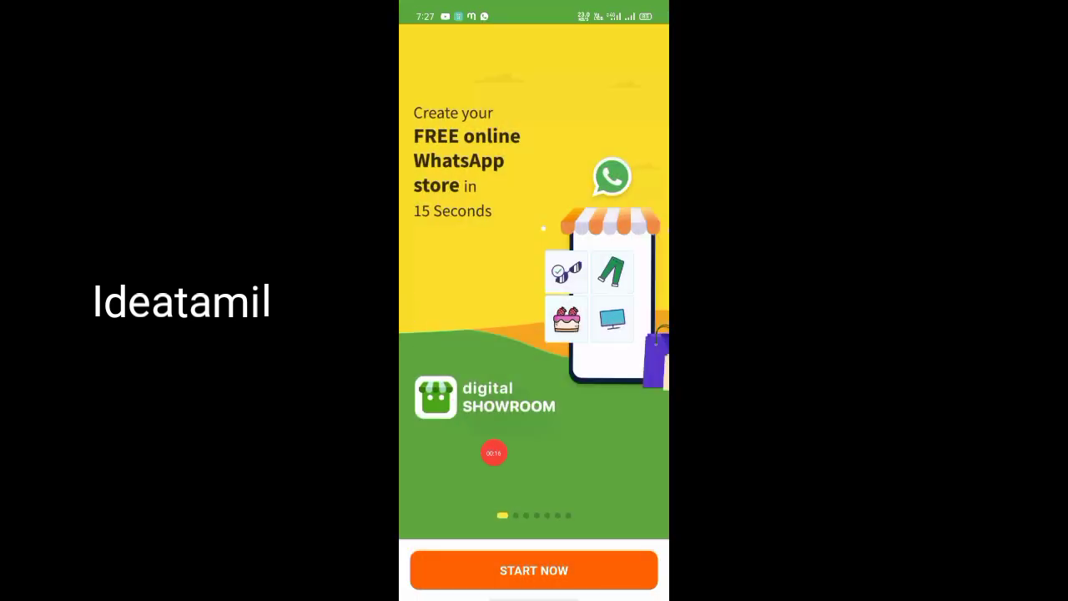
Start store creation, verify the WhatsApp number via OTP and answer the contacts permission
left_click(534, 571)
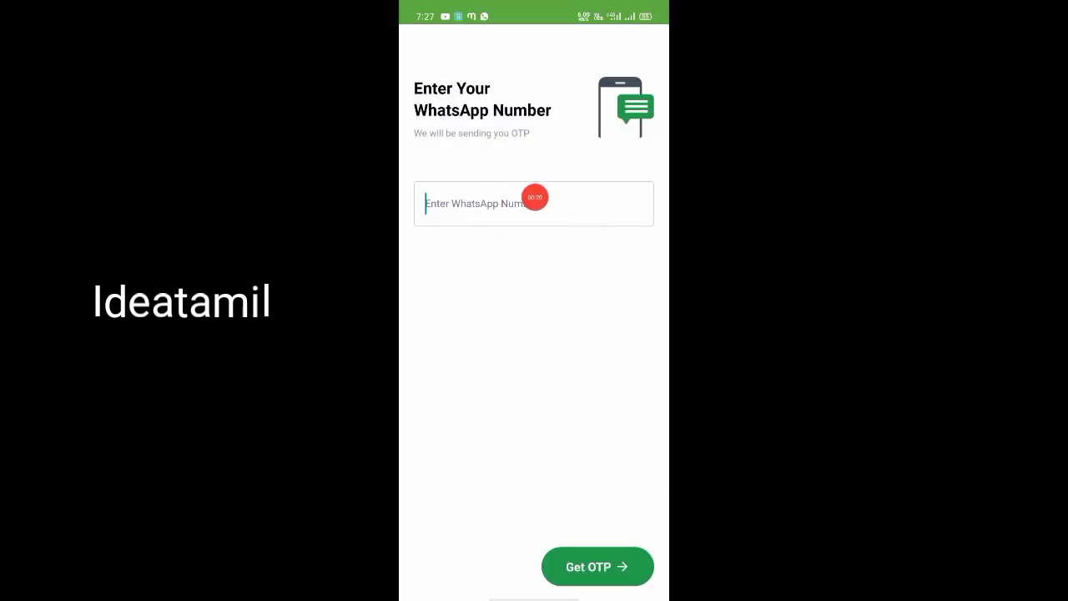
left_click(598, 568)
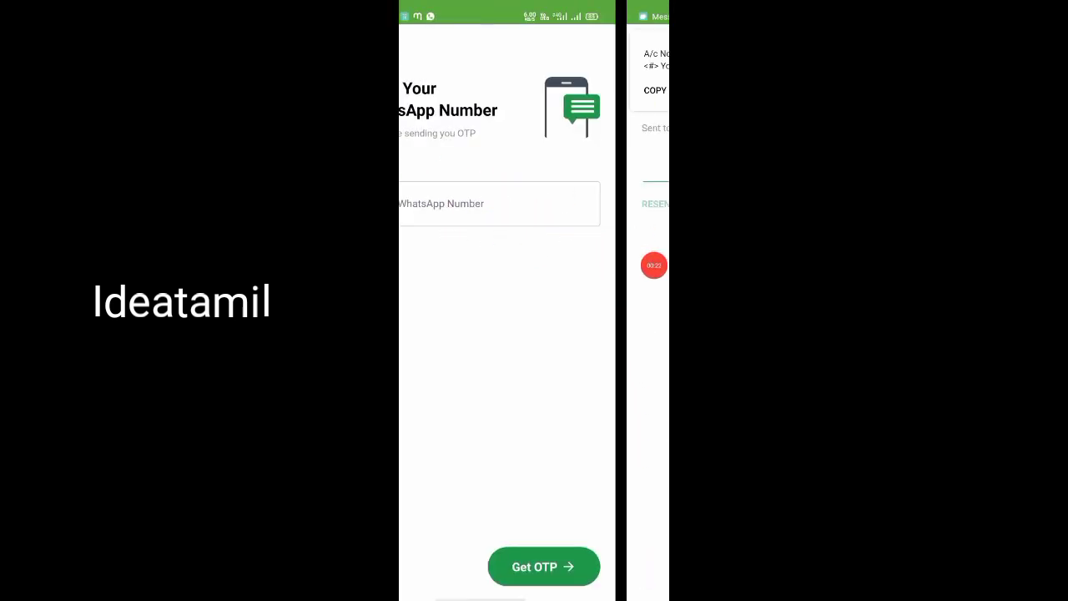
left_click(545, 566)
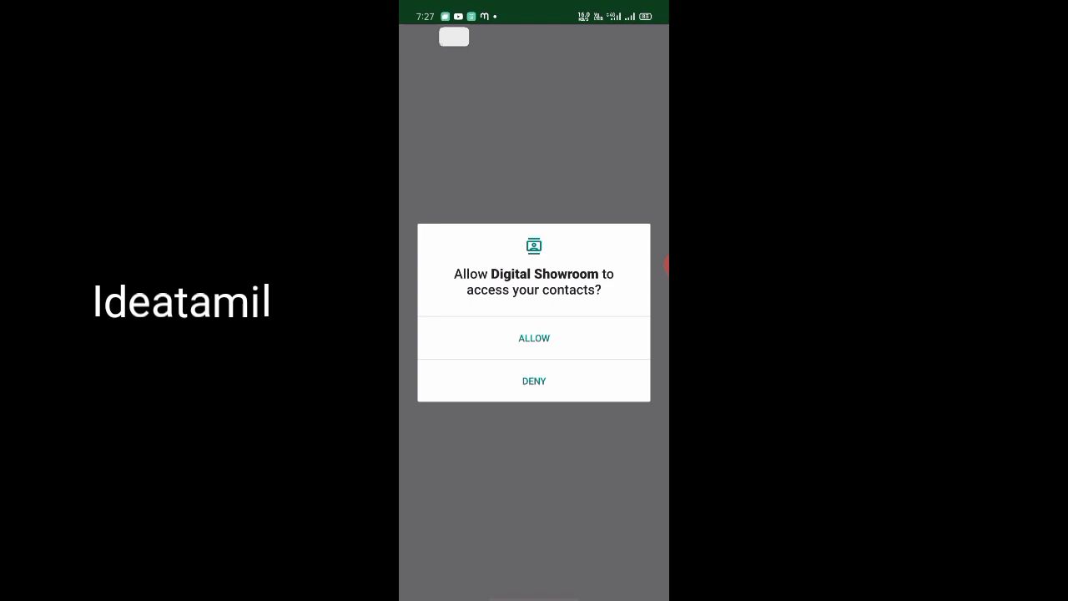
left_click(534, 338)
type("Idea Shopping")
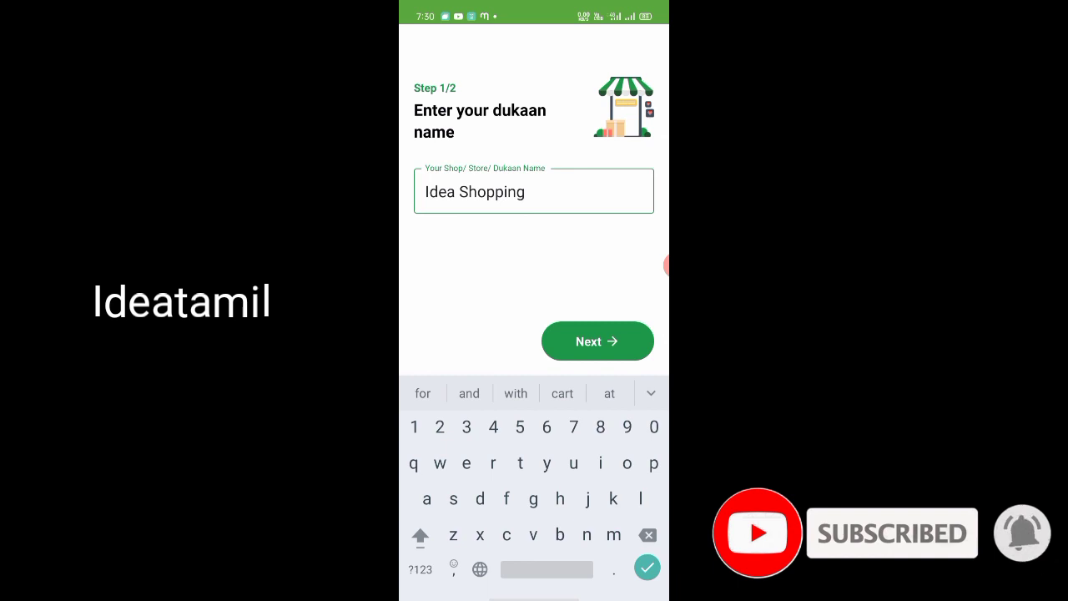
Continue past the shop name and choose Paytm Bank, bringing up its account details form
left_click(654, 266)
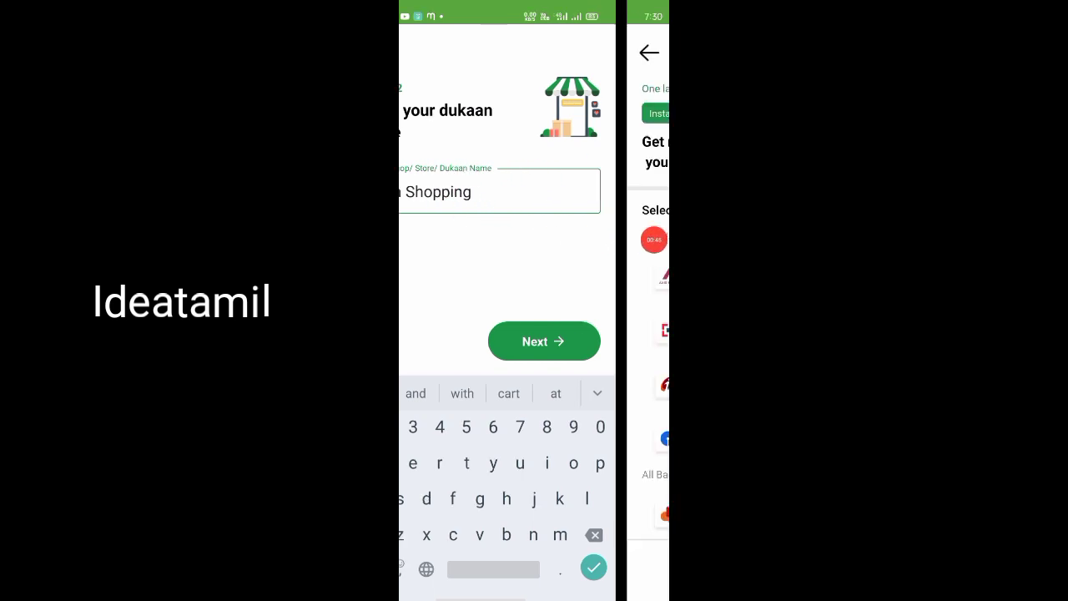
left_click(545, 341)
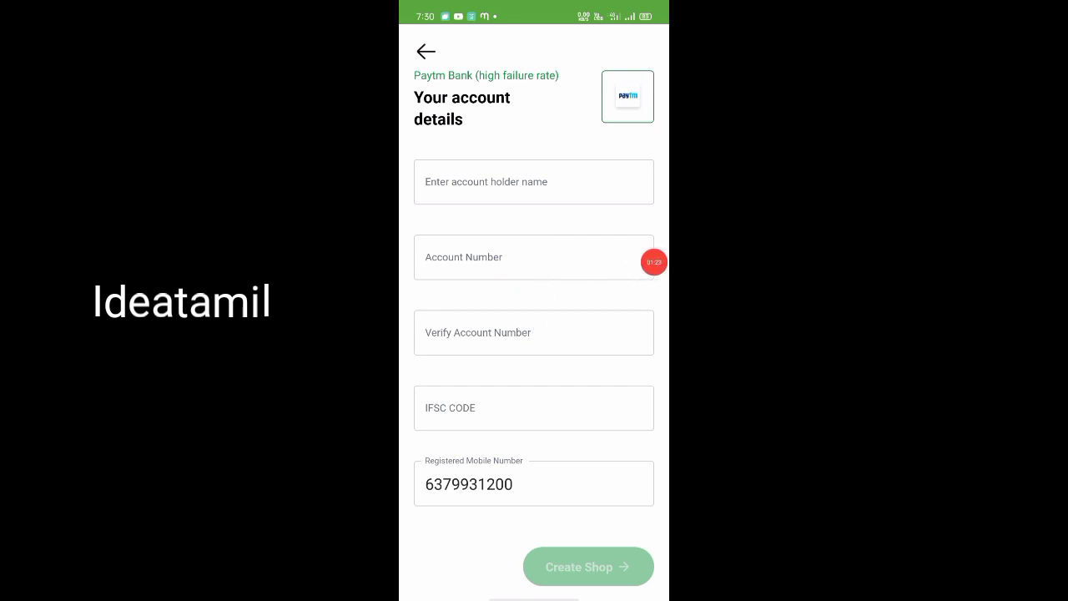
Create the shop and land on the rewards page with a newly won scratch card
left_click(587, 566)
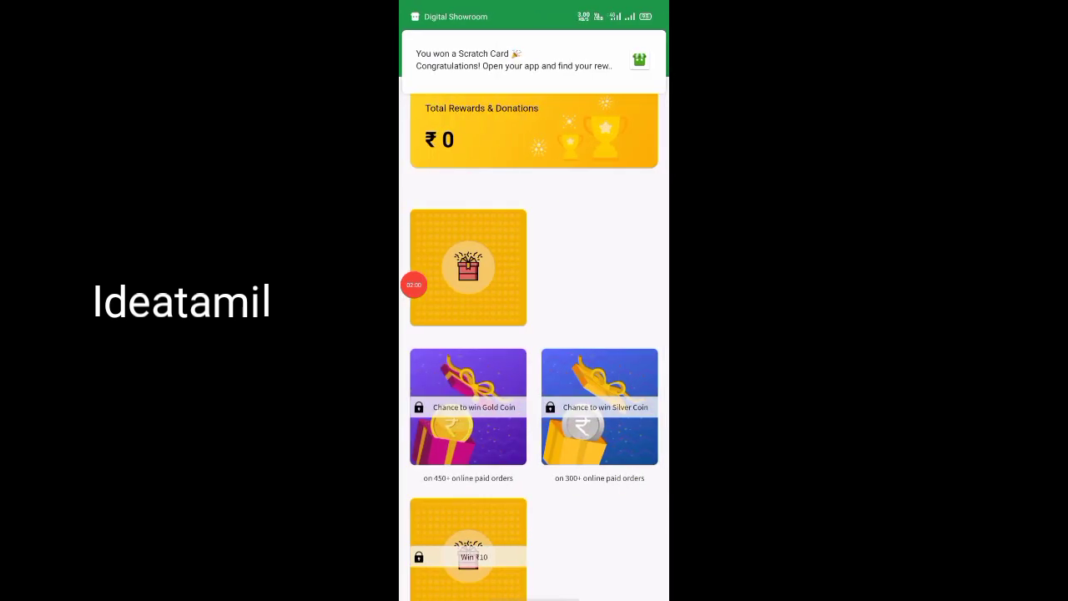
Return from rewards to the My Orders home welcoming Idea Shopping online
left_click(414, 284)
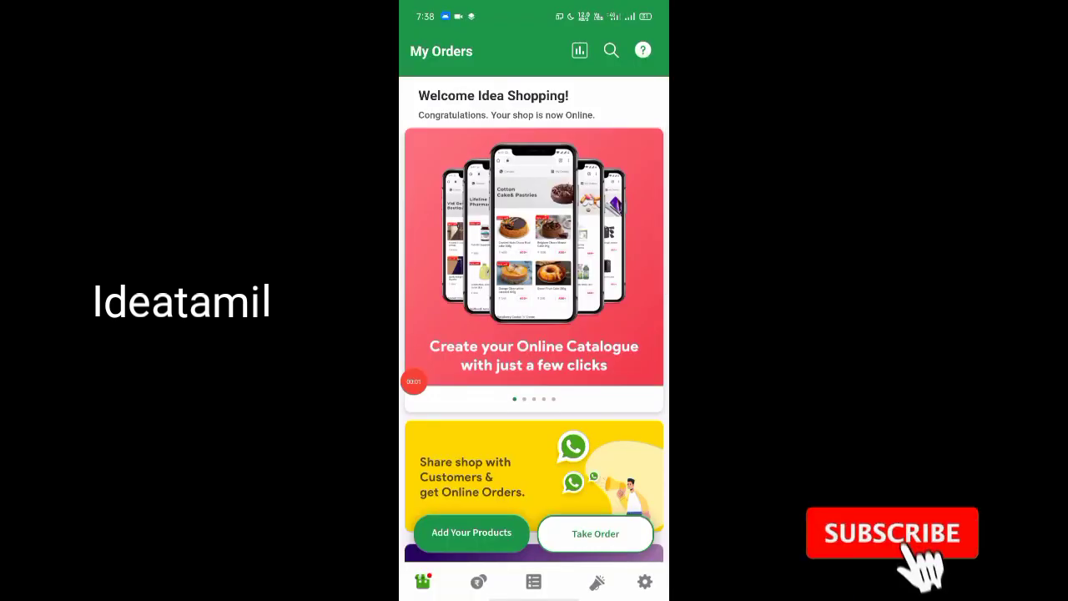
Reach the Settings page for Idea Shopping from the bottom navigation gear
left_click(891, 534)
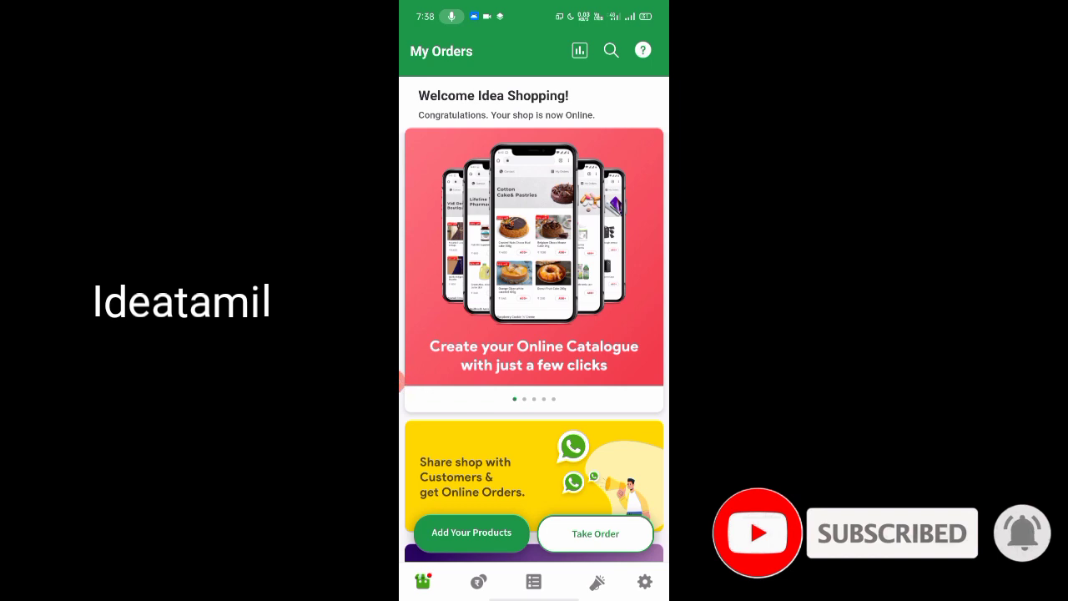
scroll("down", 3)
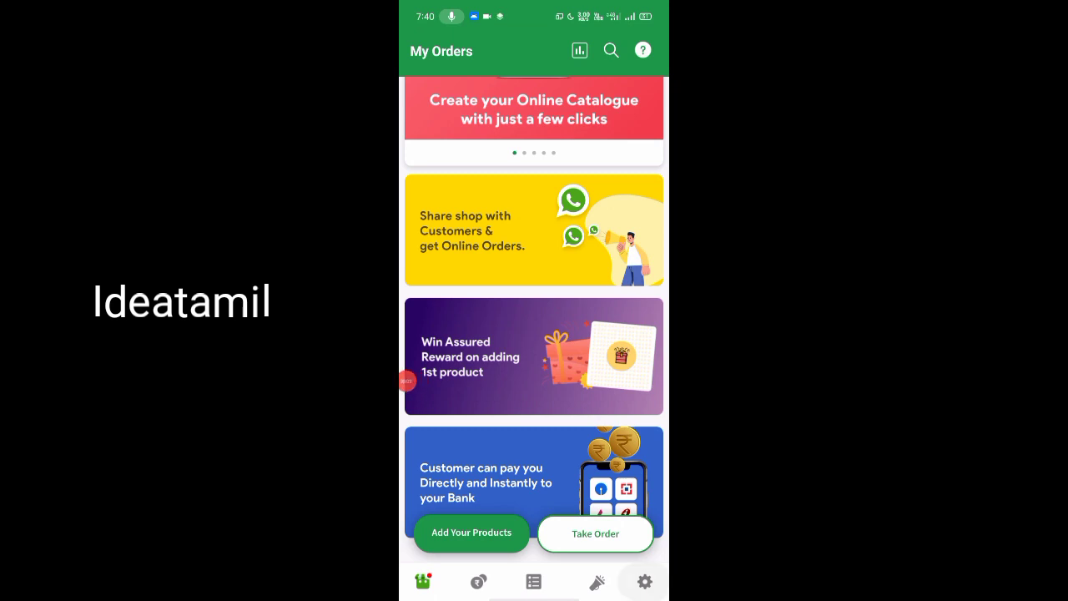
left_click(645, 581)
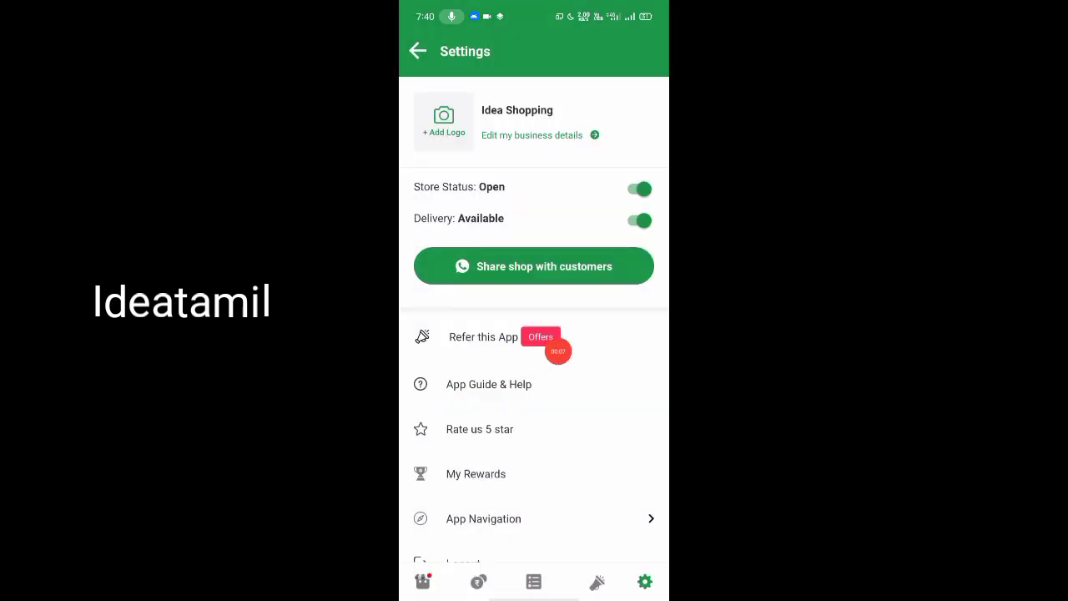
Share the Refer this App link (earn up to ₹2,000) via Refer Now
left_click(483, 337)
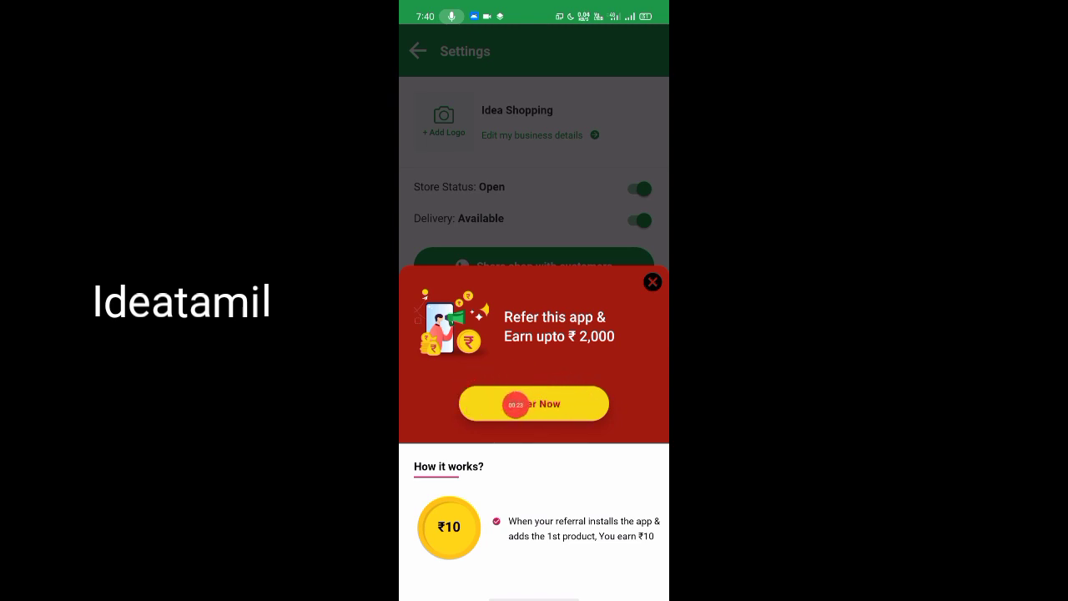
left_click(534, 404)
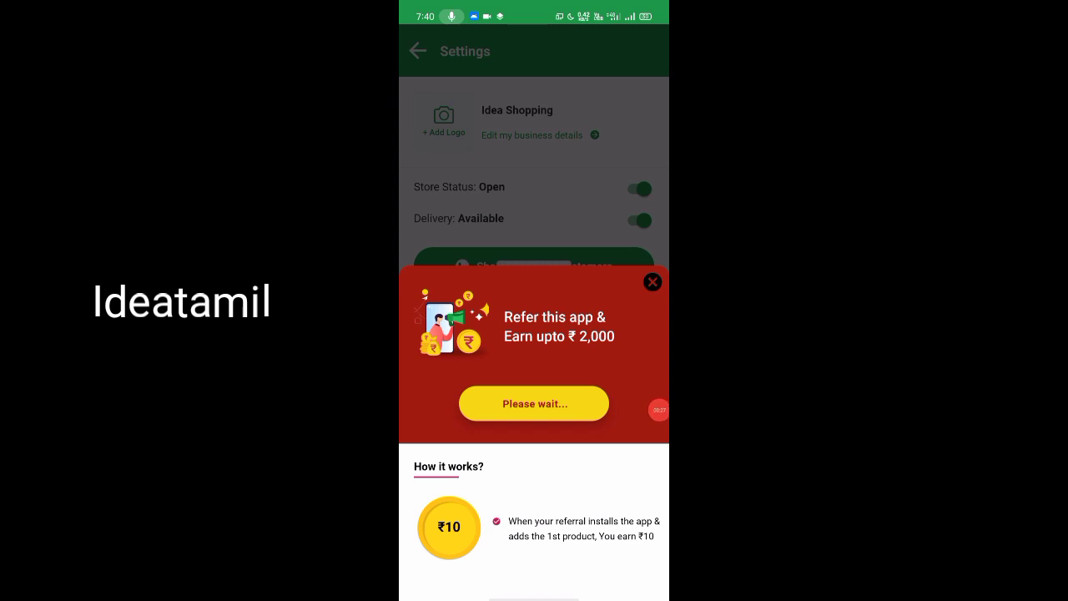
left_click(534, 402)
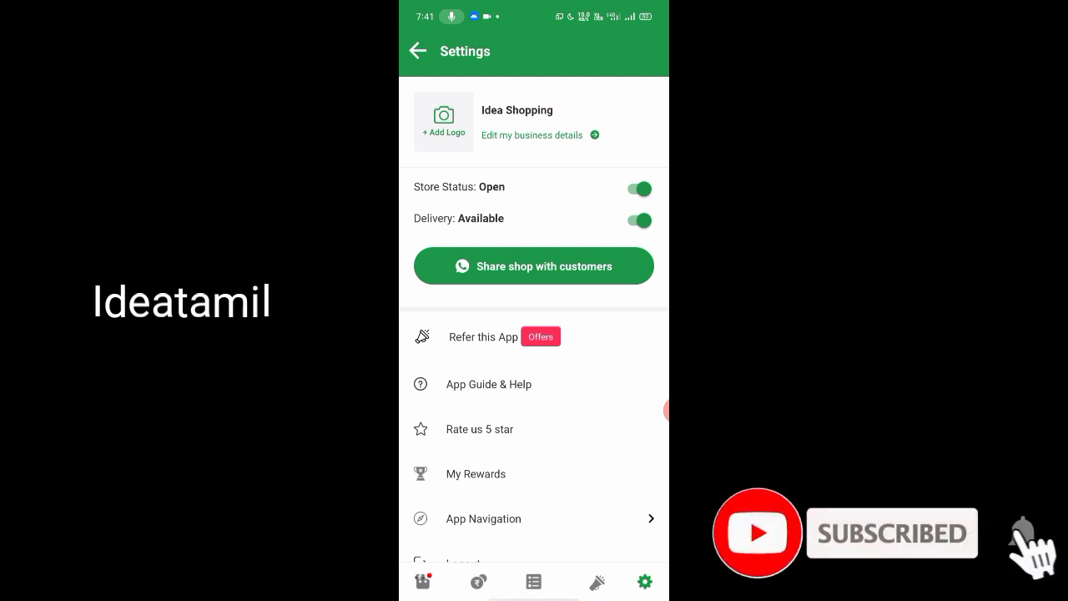
mouse_move(1022, 534)
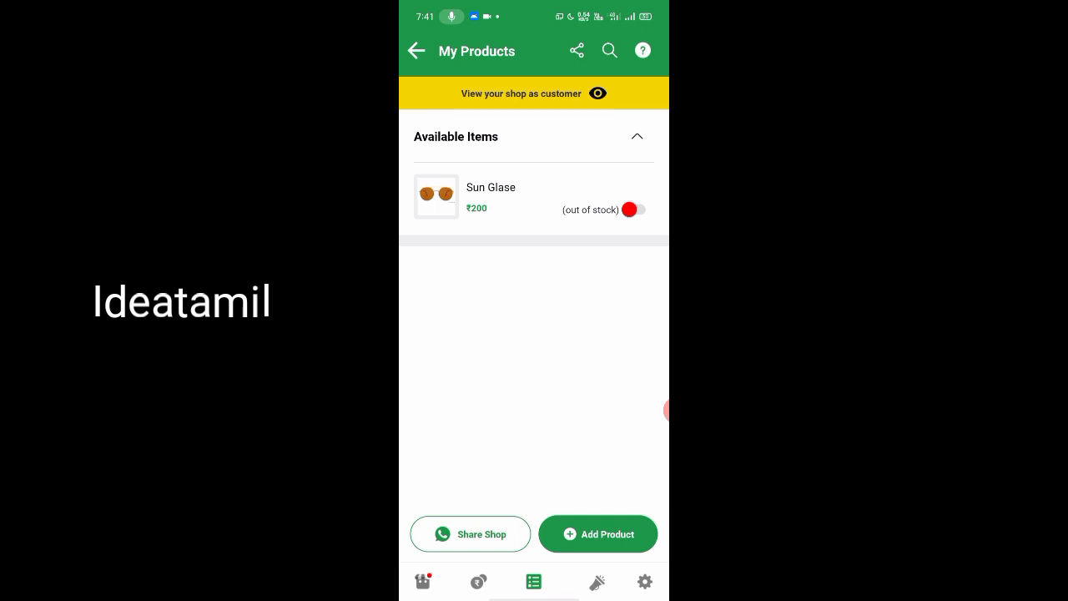
left_click(639, 211)
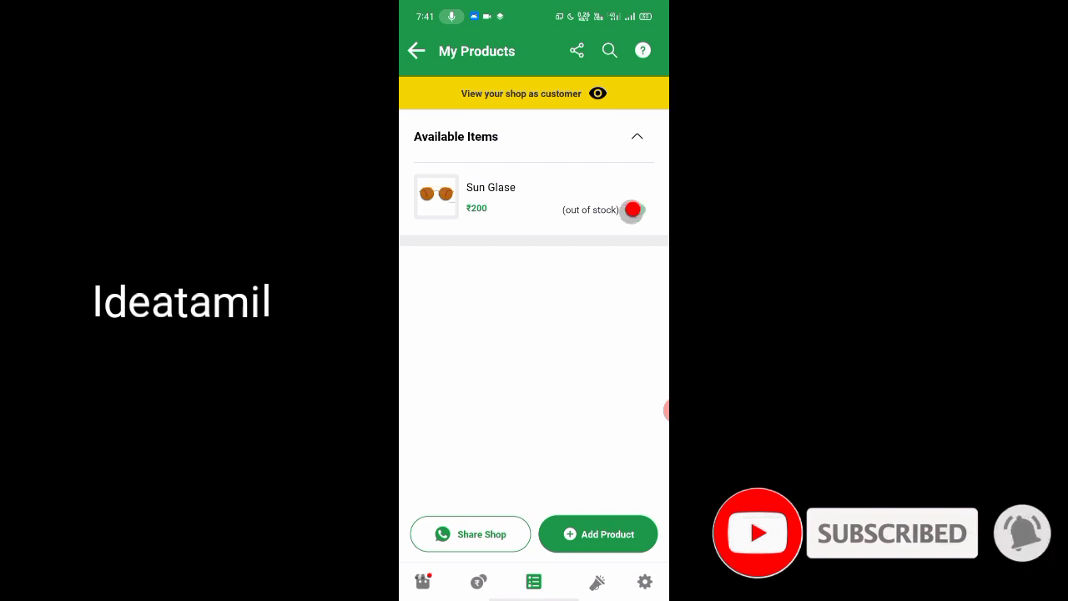
left_click(631, 211)
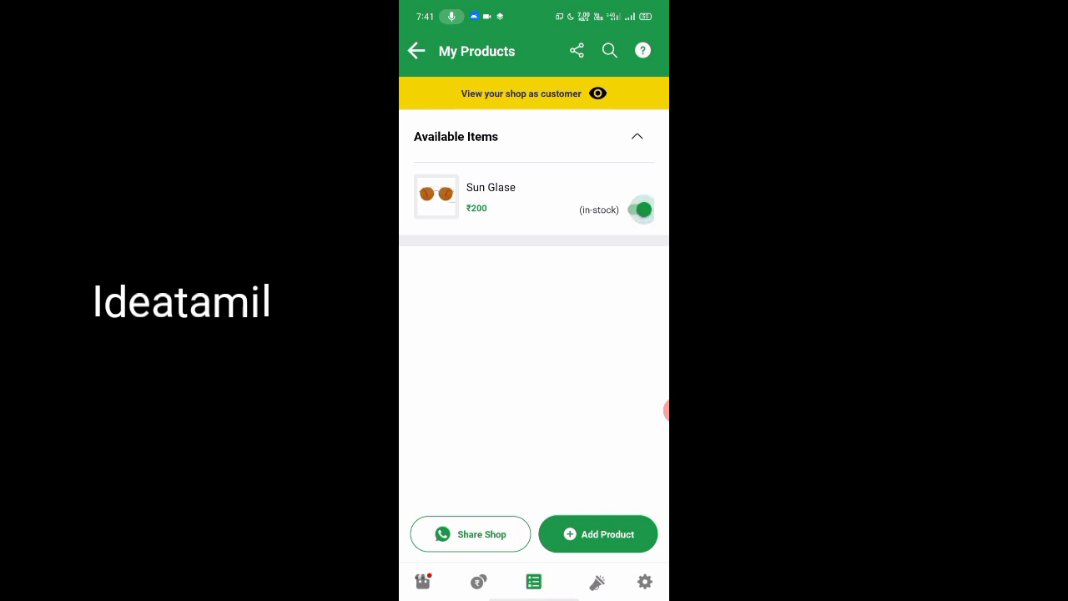
left_click(641, 210)
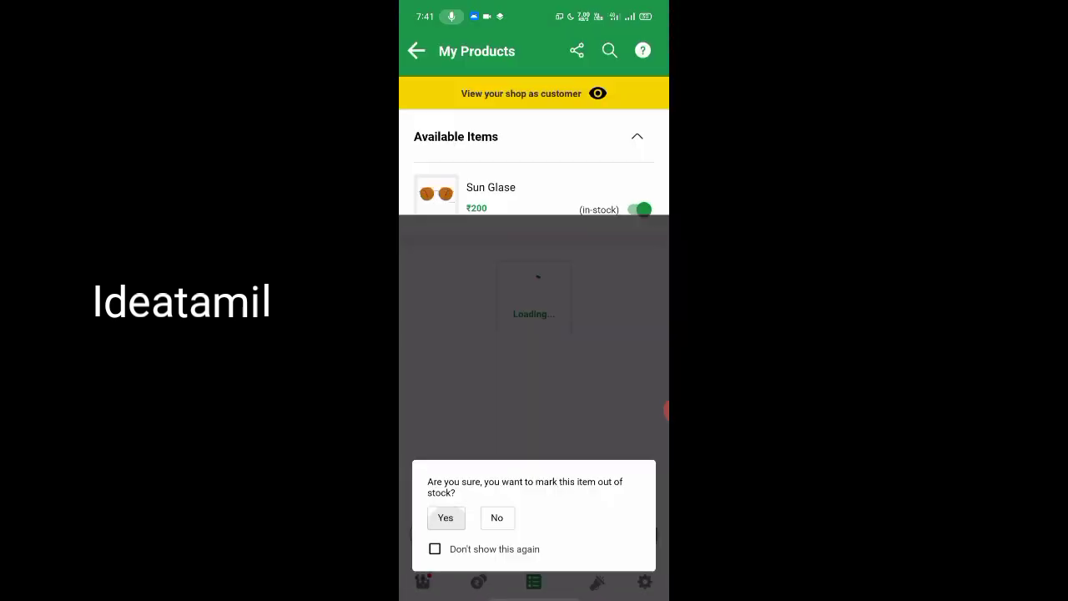
left_click(444, 517)
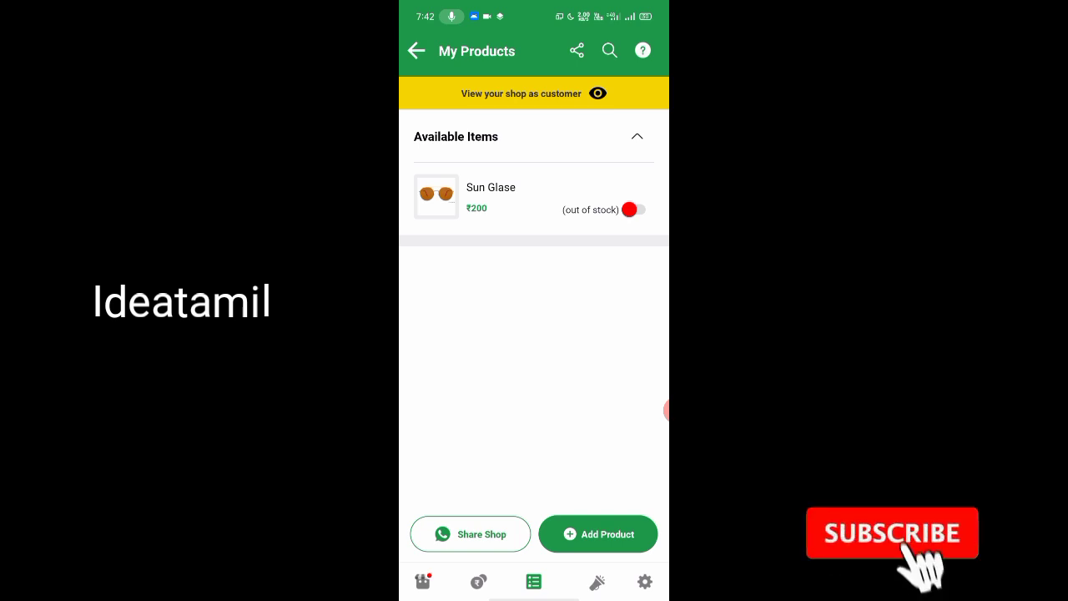
left_click(892, 534)
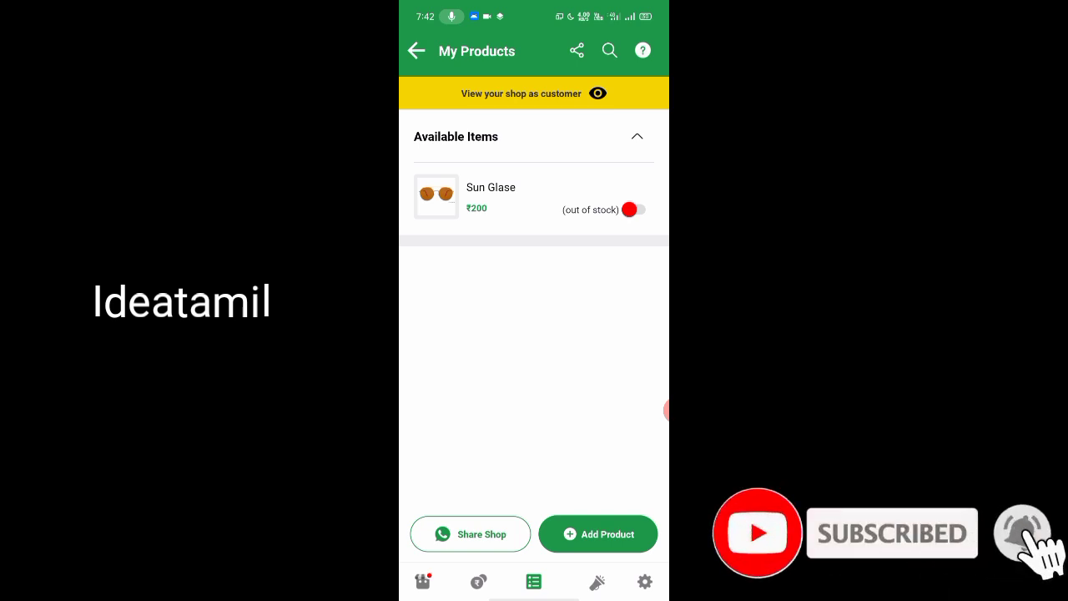